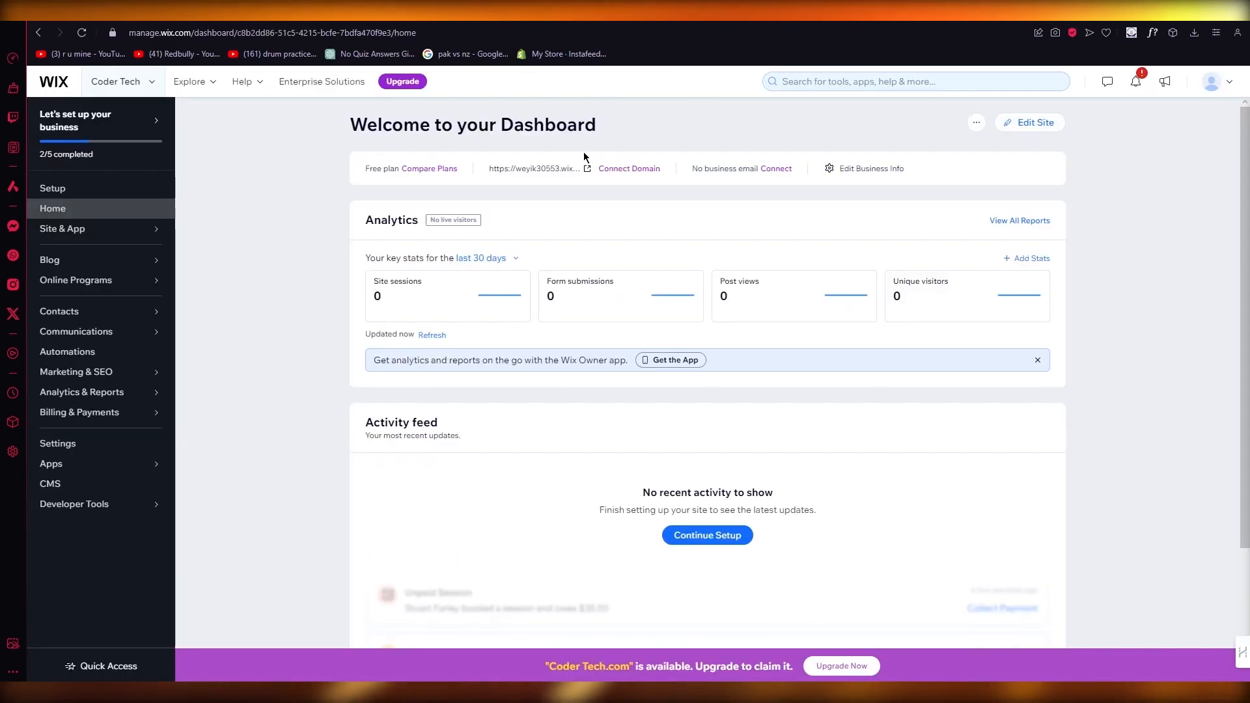
{"action": "mouse_move", "coordinate": [531, 168]}
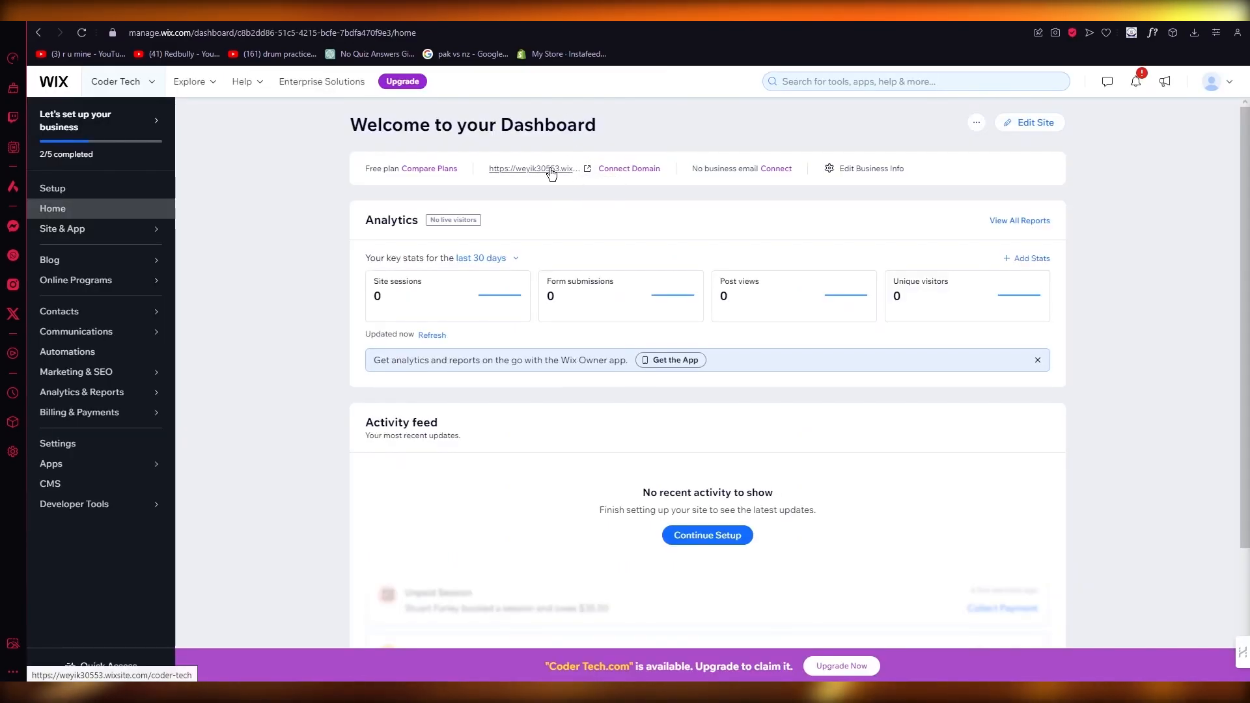
{"action": "mouse_move", "coordinate": [564, 181]}
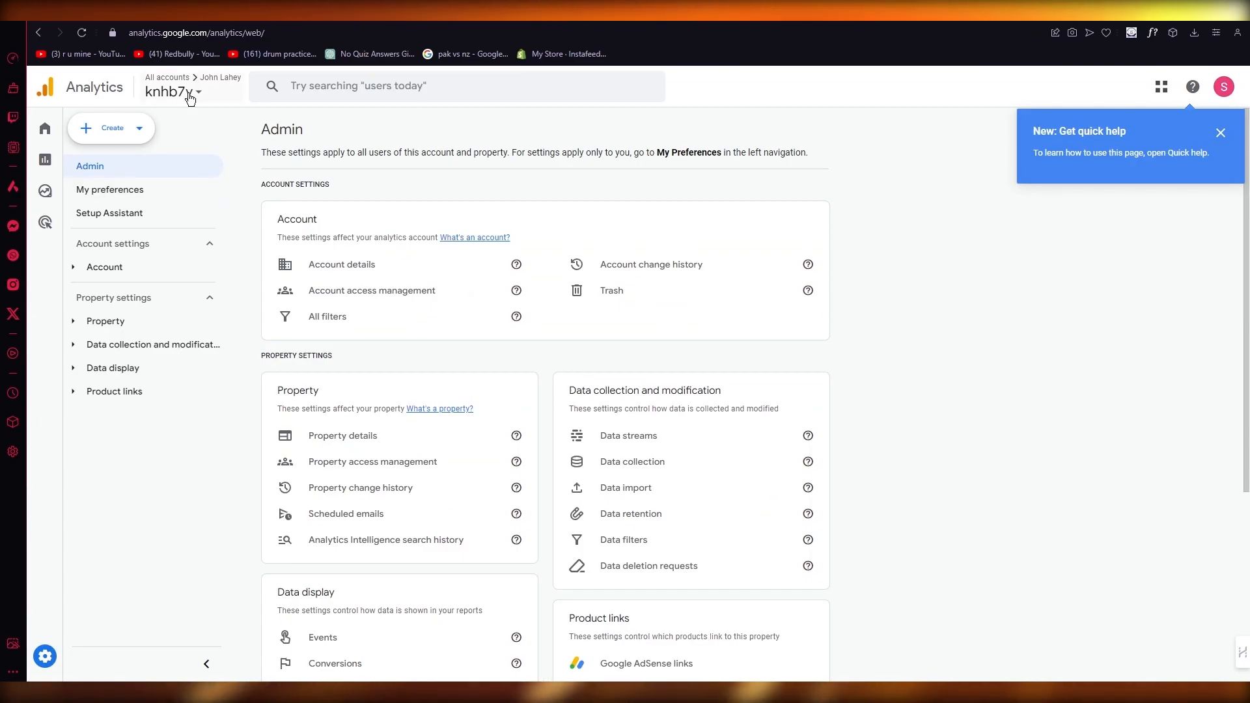
Start a new Web stream from the property's Admin > Data streams > Web list
{"action": "left_click", "coordinate": [77, 656]}
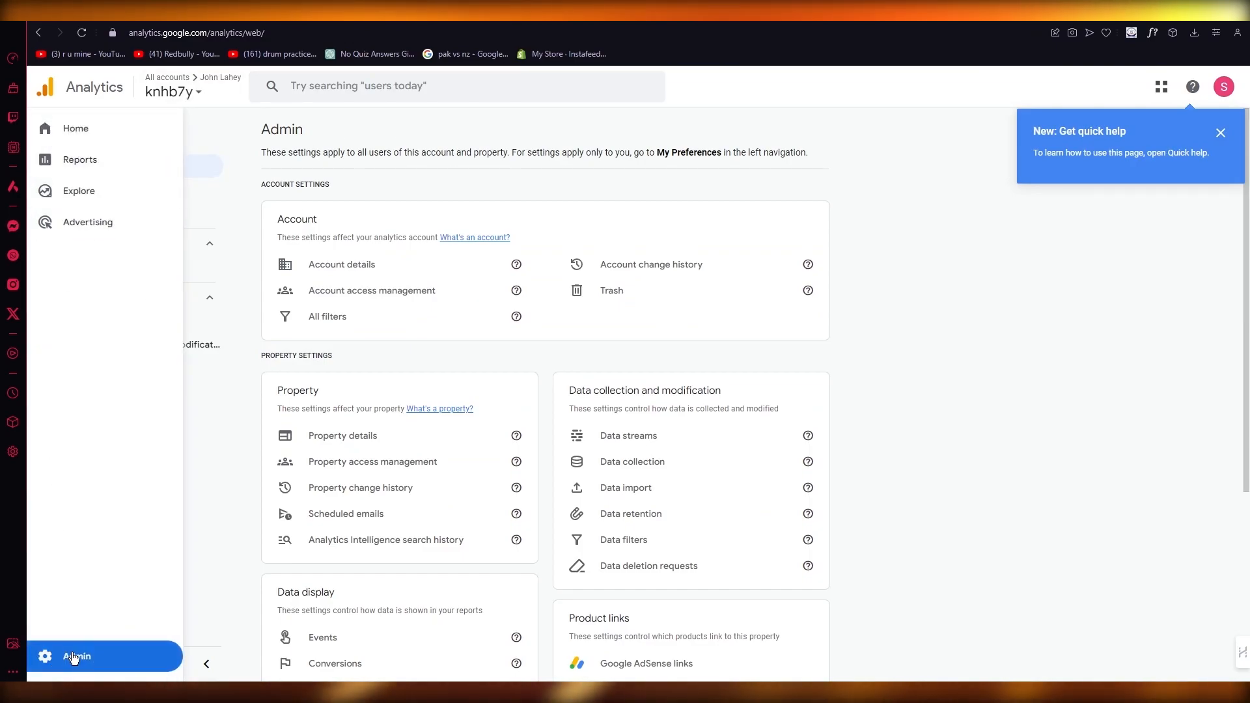
{"action": "left_click", "coordinate": [76, 656]}
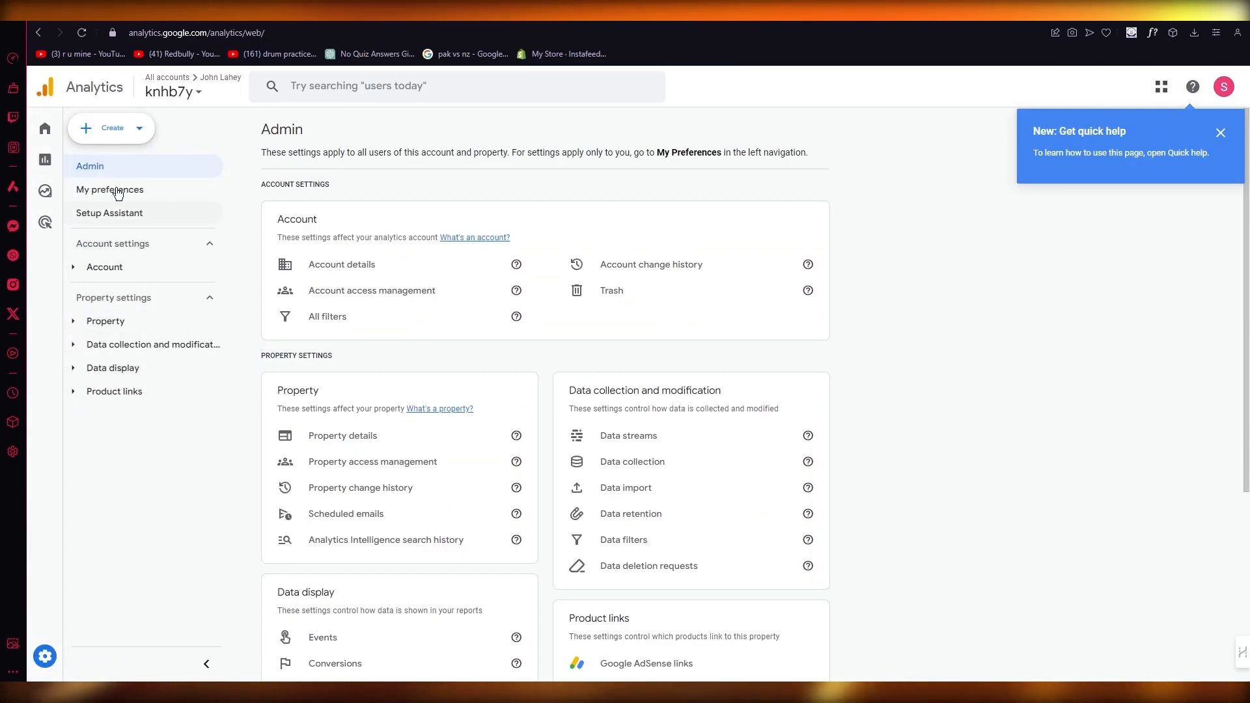
{"action": "mouse_move", "coordinate": [629, 436]}
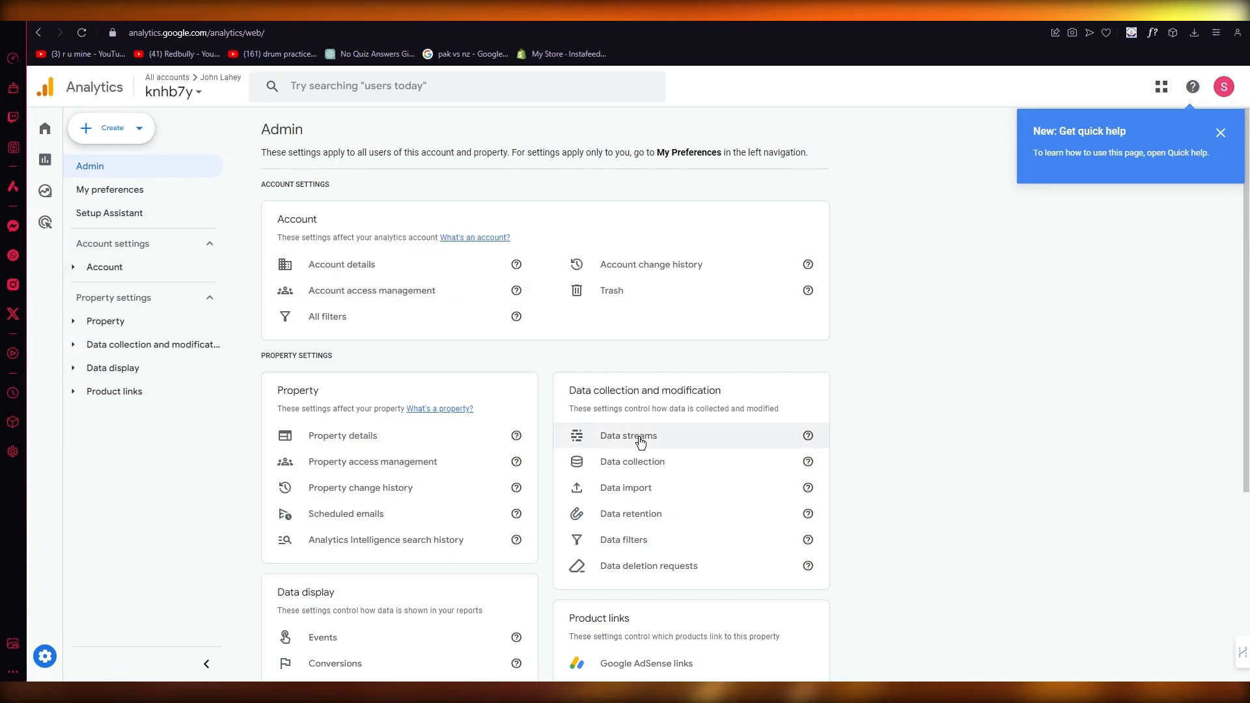
{"action": "left_click", "coordinate": [628, 435]}
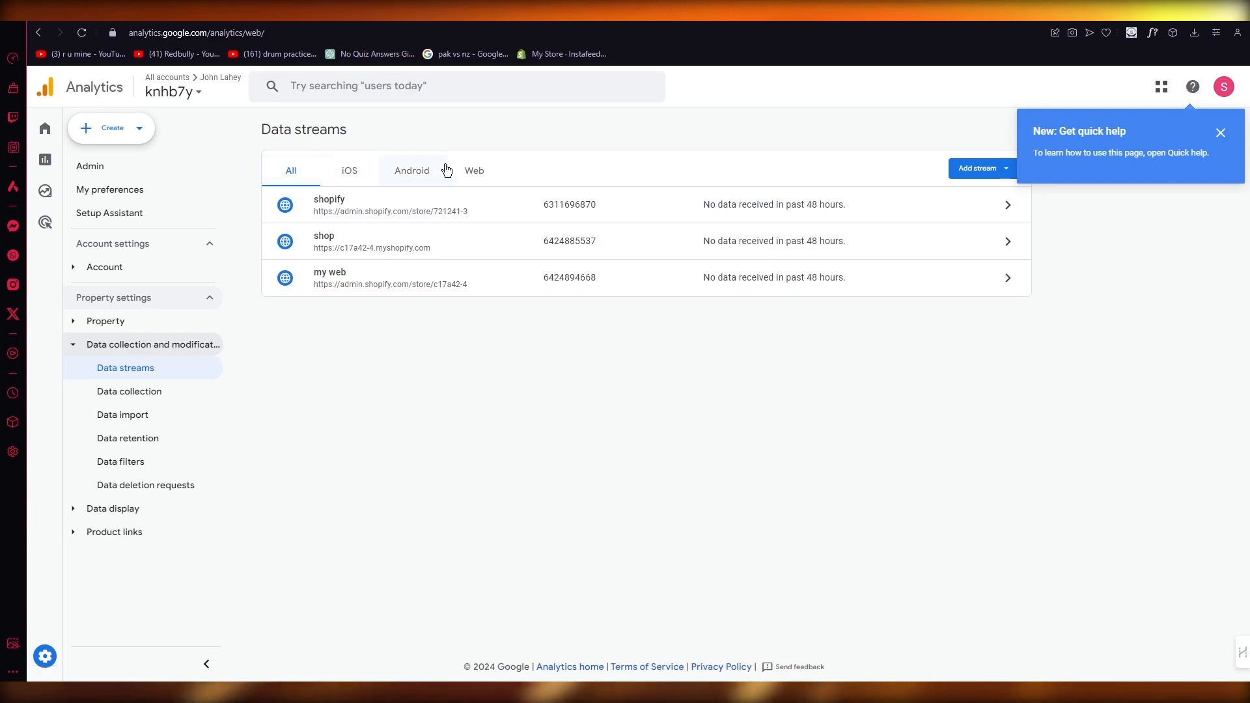
{"action": "left_click", "coordinate": [473, 170]}
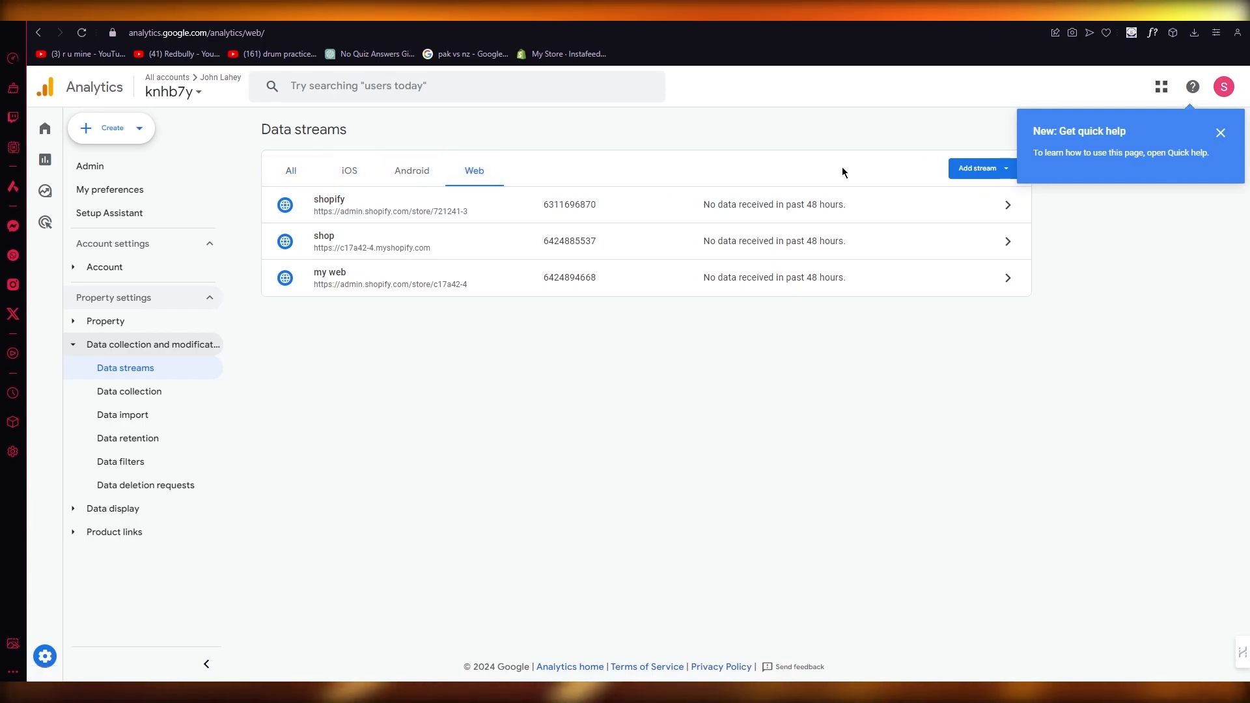
{"action": "left_click", "coordinate": [979, 168]}
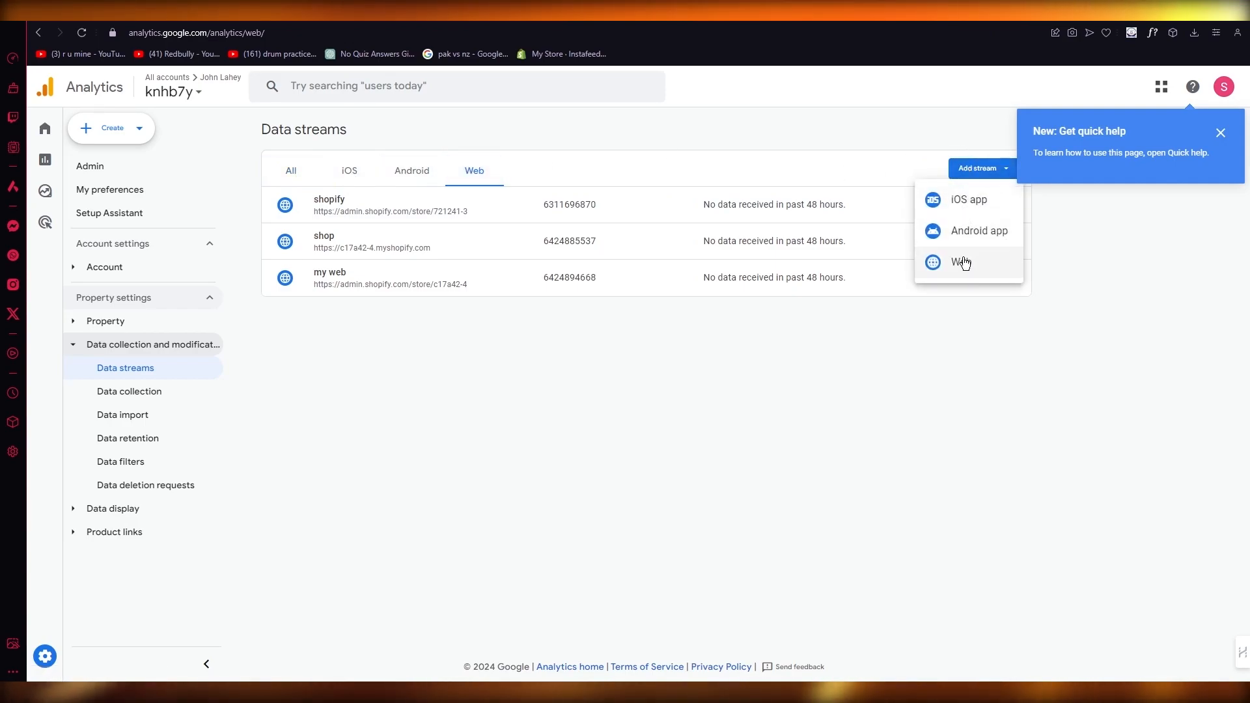
{"action": "left_click", "coordinate": [960, 263]}
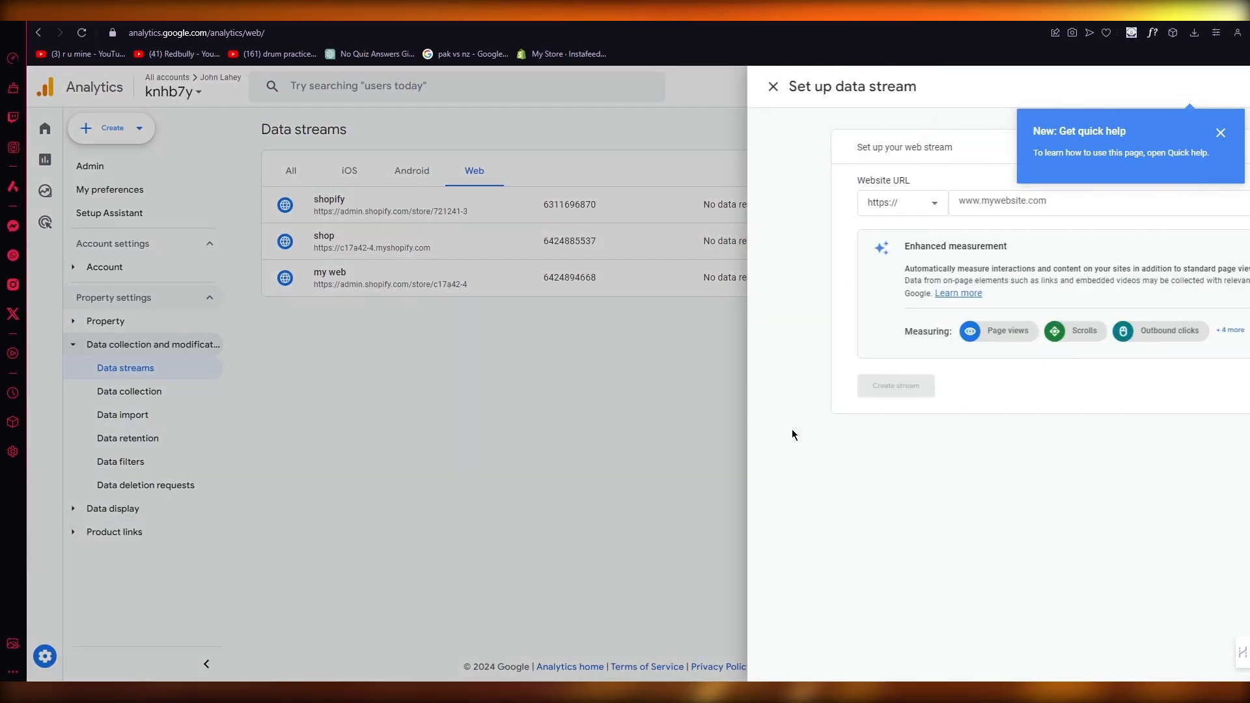
Create web stream 'coder tech' for weyik30553.wixsite.com/coder-tech using the pasted URL
{"action": "right_click", "coordinate": [566, 200]}
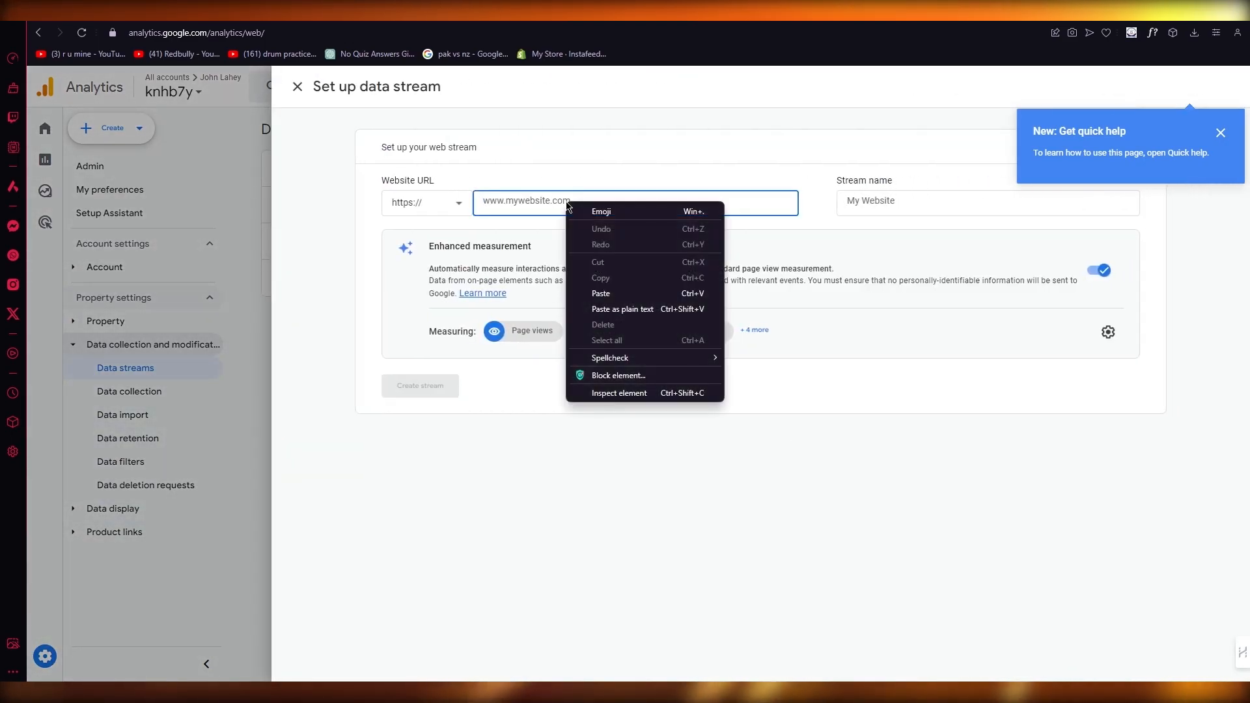
{"action": "left_click", "coordinate": [600, 292]}
{"action": "type", "text": "c"}
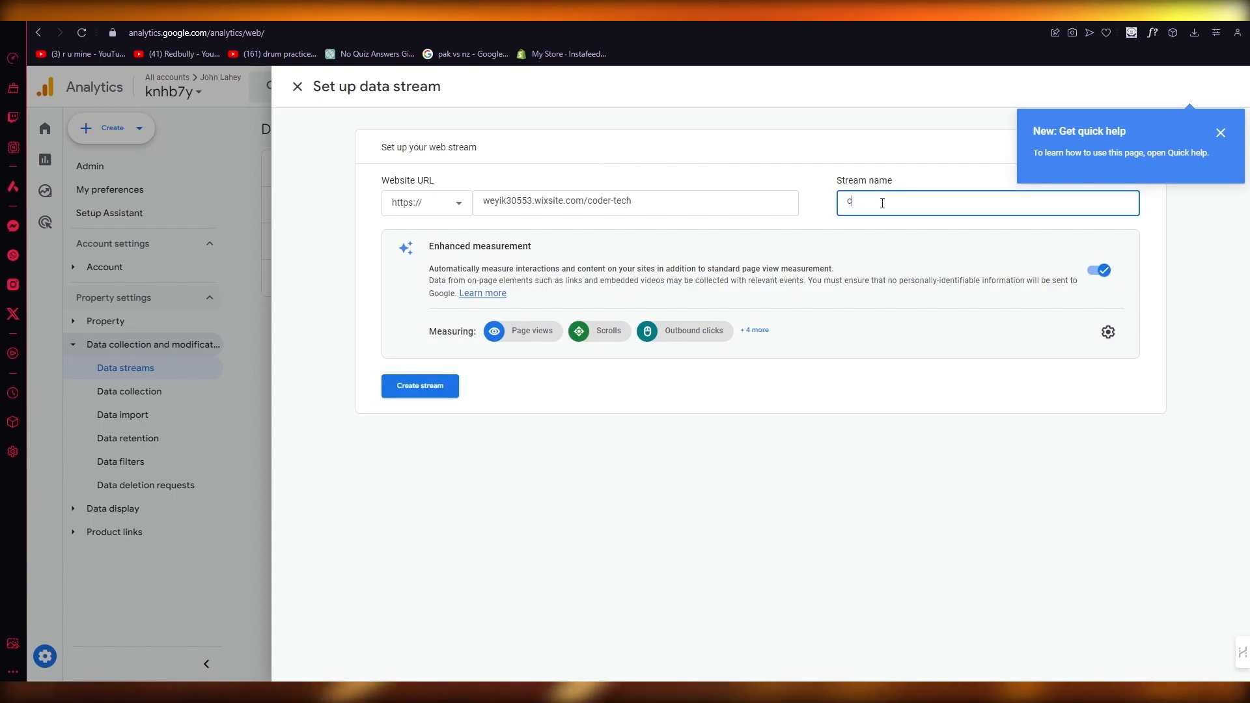
{"action": "type", "text": "oder tech"}
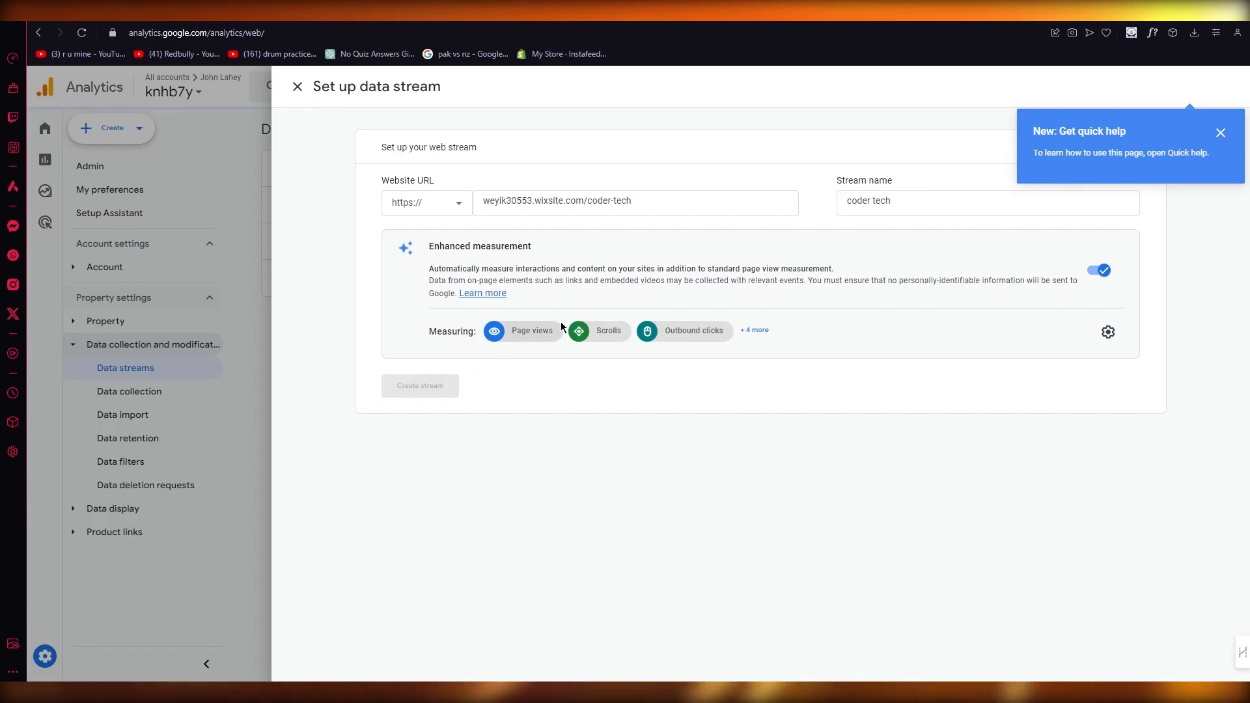
{"action": "left_click", "coordinate": [419, 384]}
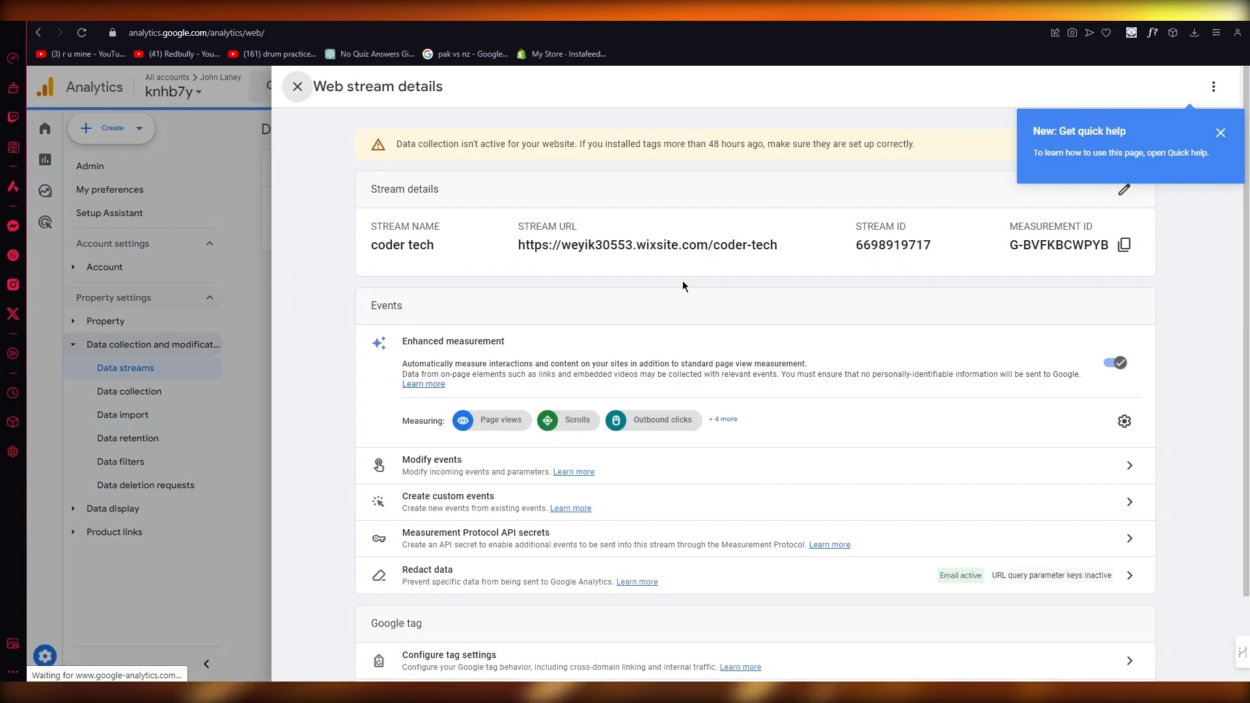
{"action": "mouse_move", "coordinate": [855, 245]}
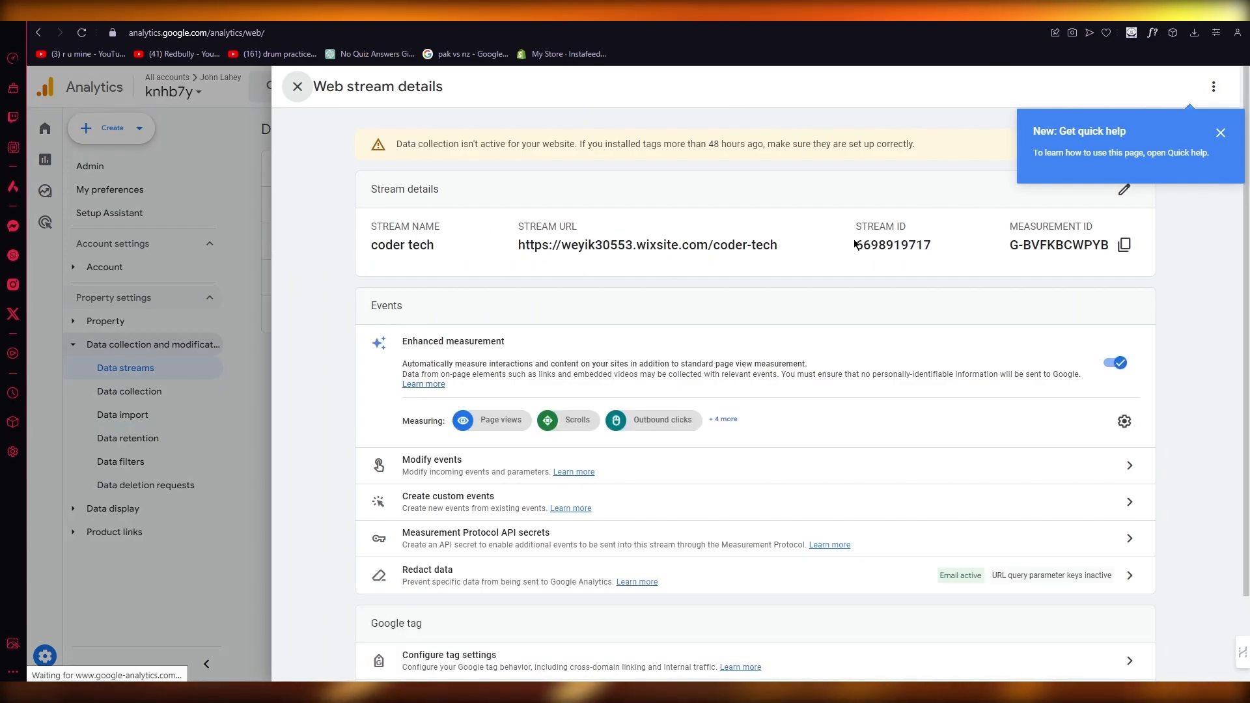
{"action": "mouse_move", "coordinate": [925, 227]}
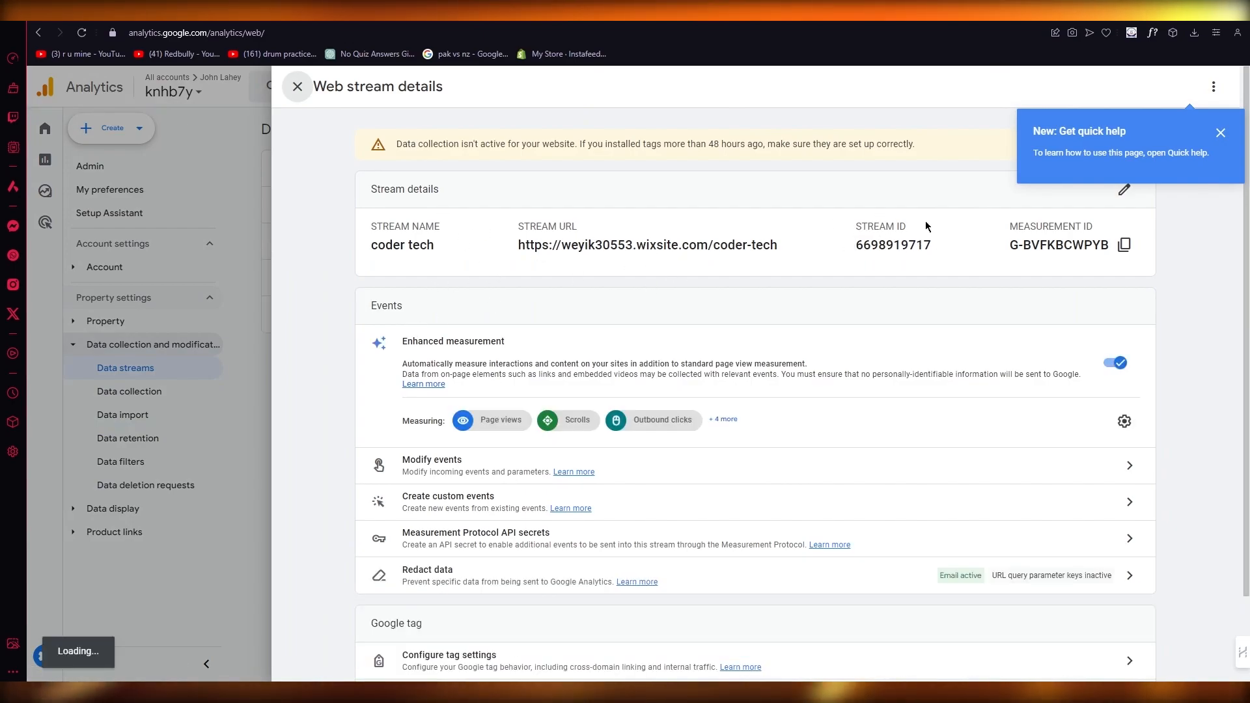
{"action": "mouse_move", "coordinate": [1044, 309]}
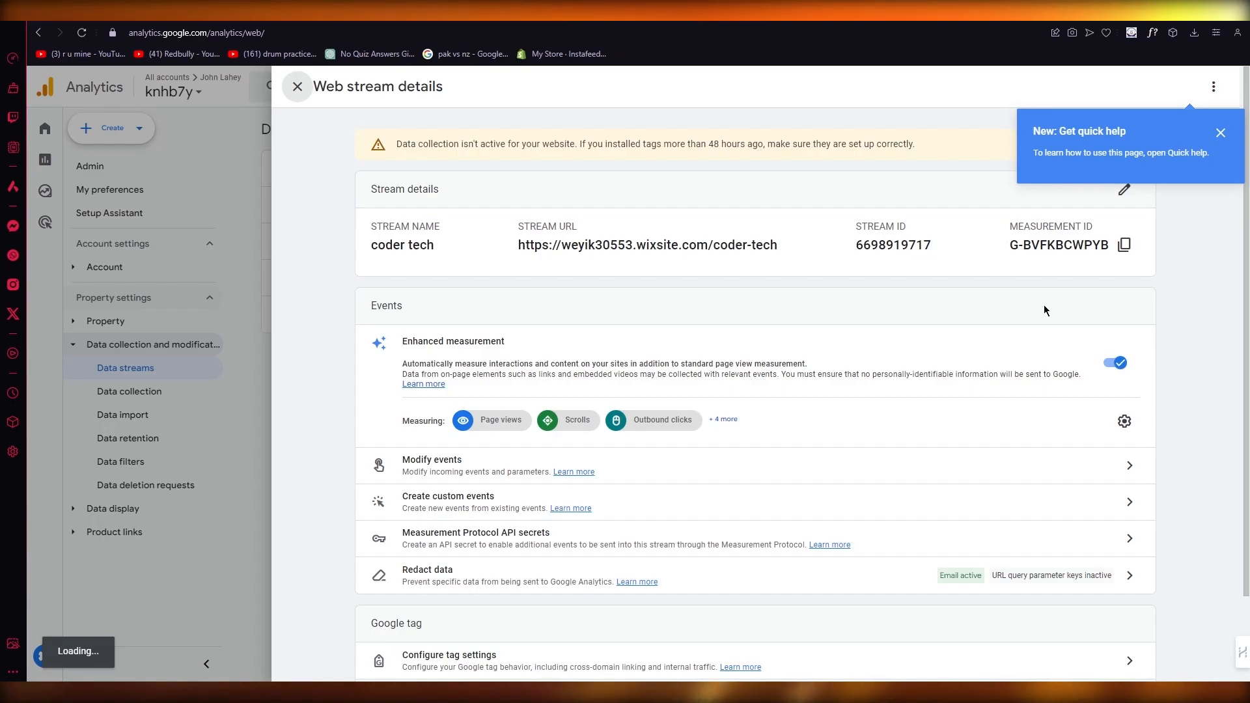
Dismiss Quick help and show the coder tech stream's tag installation instructions
{"action": "left_click", "coordinate": [1219, 133]}
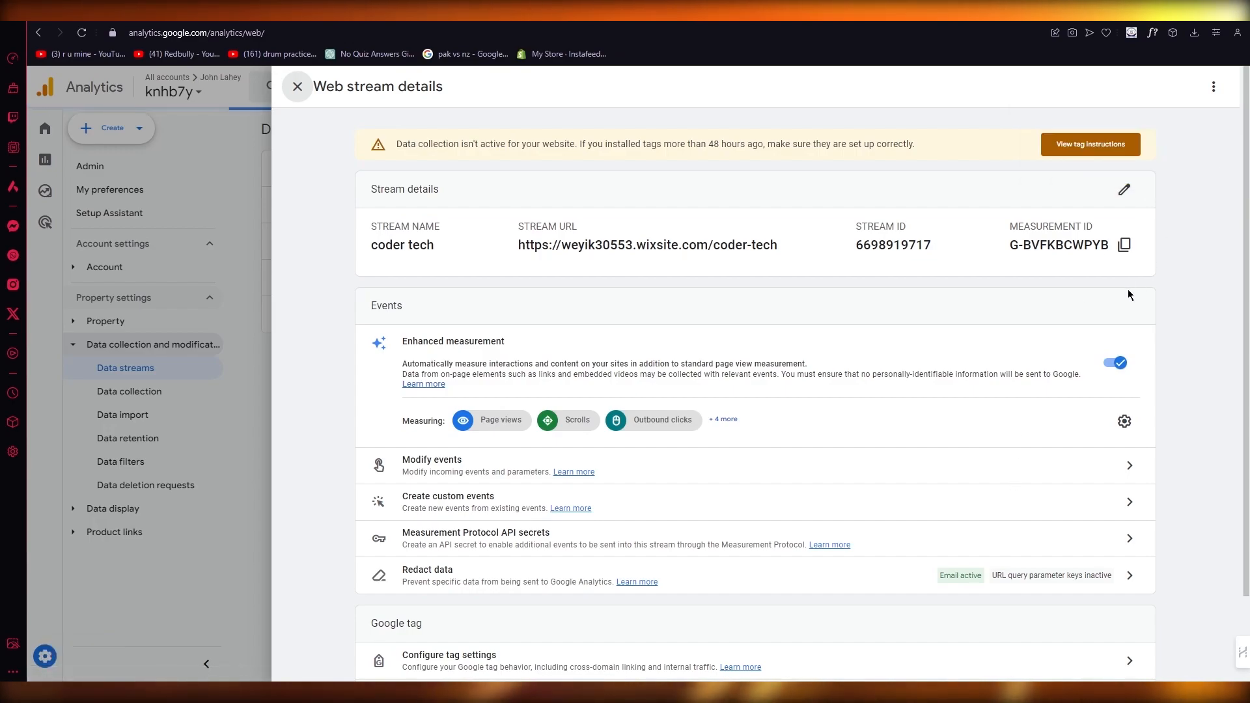
{"action": "left_click", "coordinate": [1090, 144]}
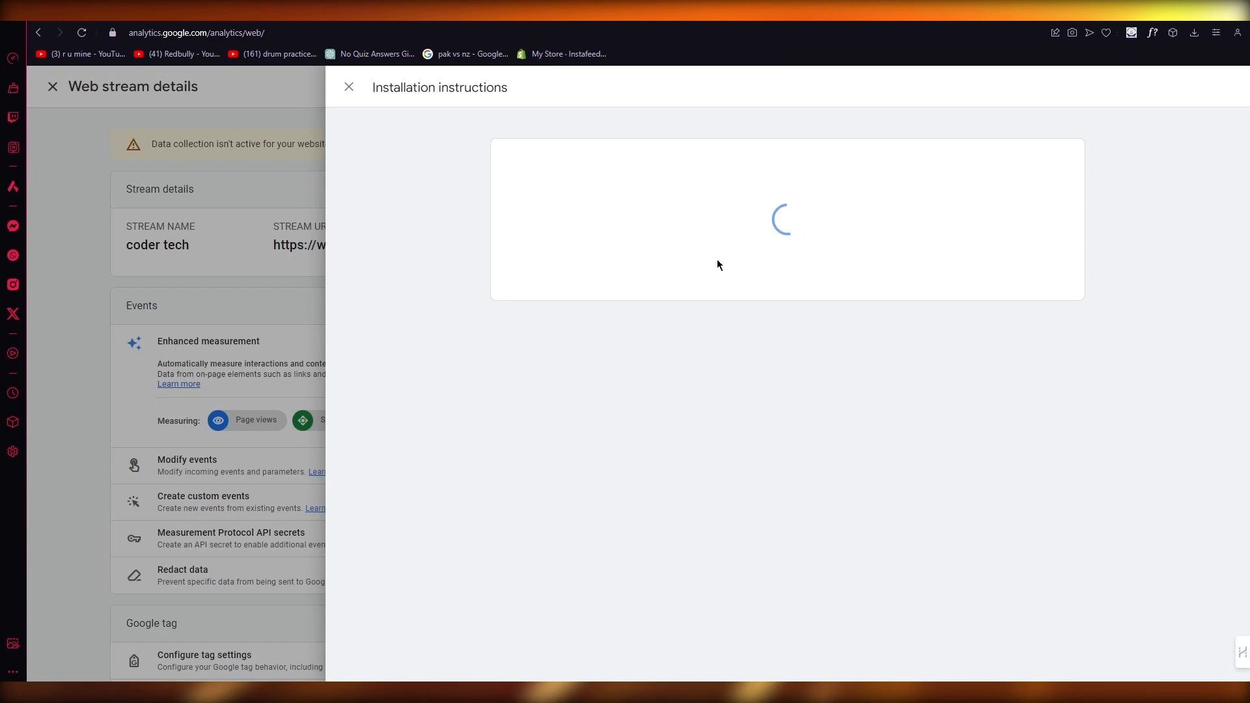
{"action": "mouse_move", "coordinate": [688, 243]}
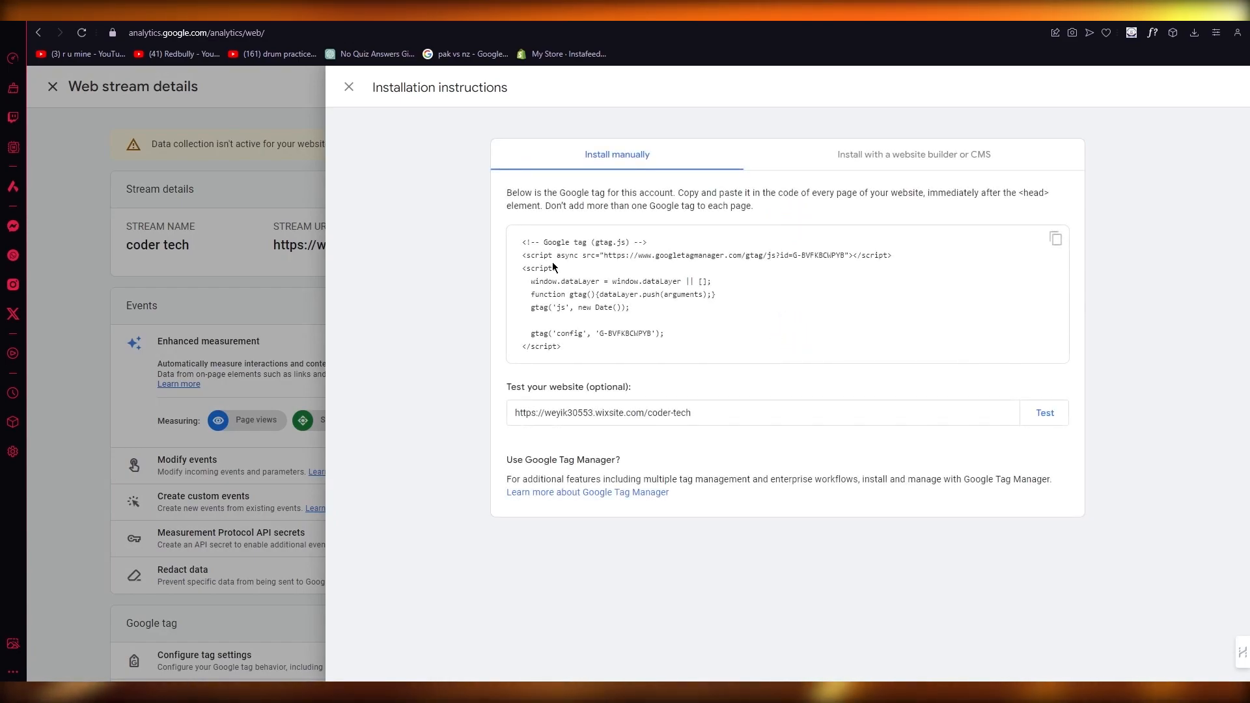
{"action": "mouse_move", "coordinate": [862, 128]}
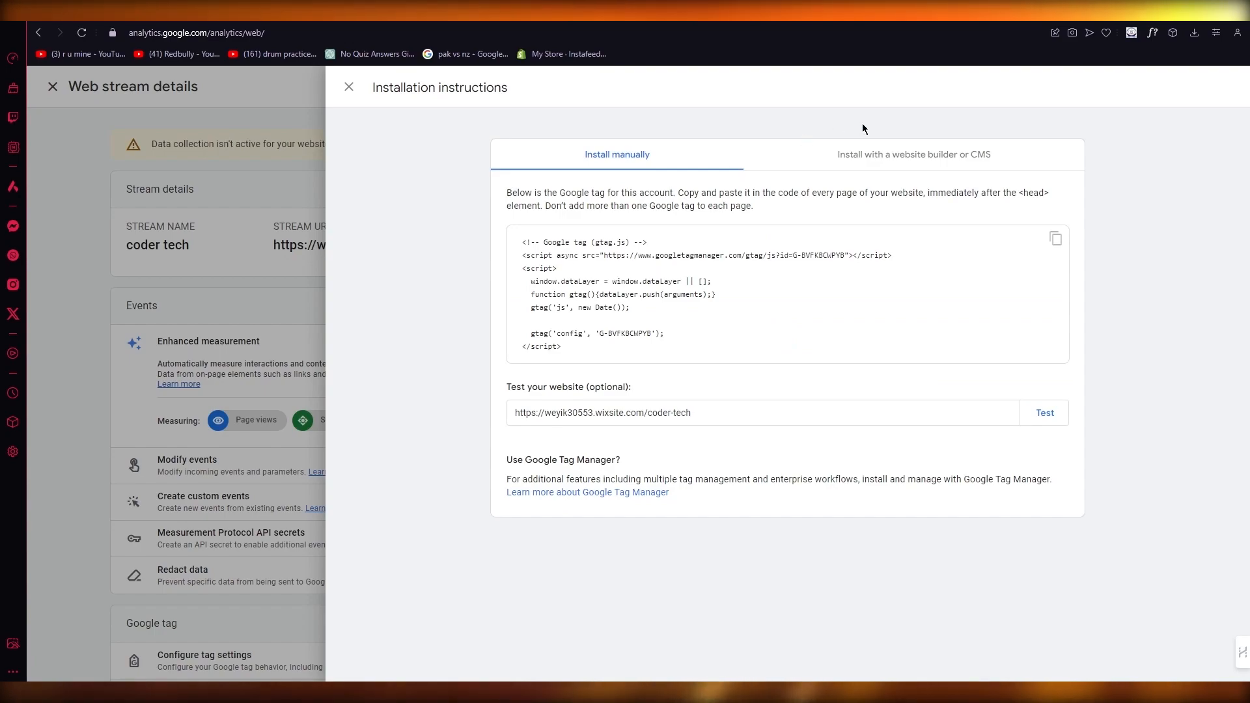
{"action": "mouse_move", "coordinate": [580, 253]}
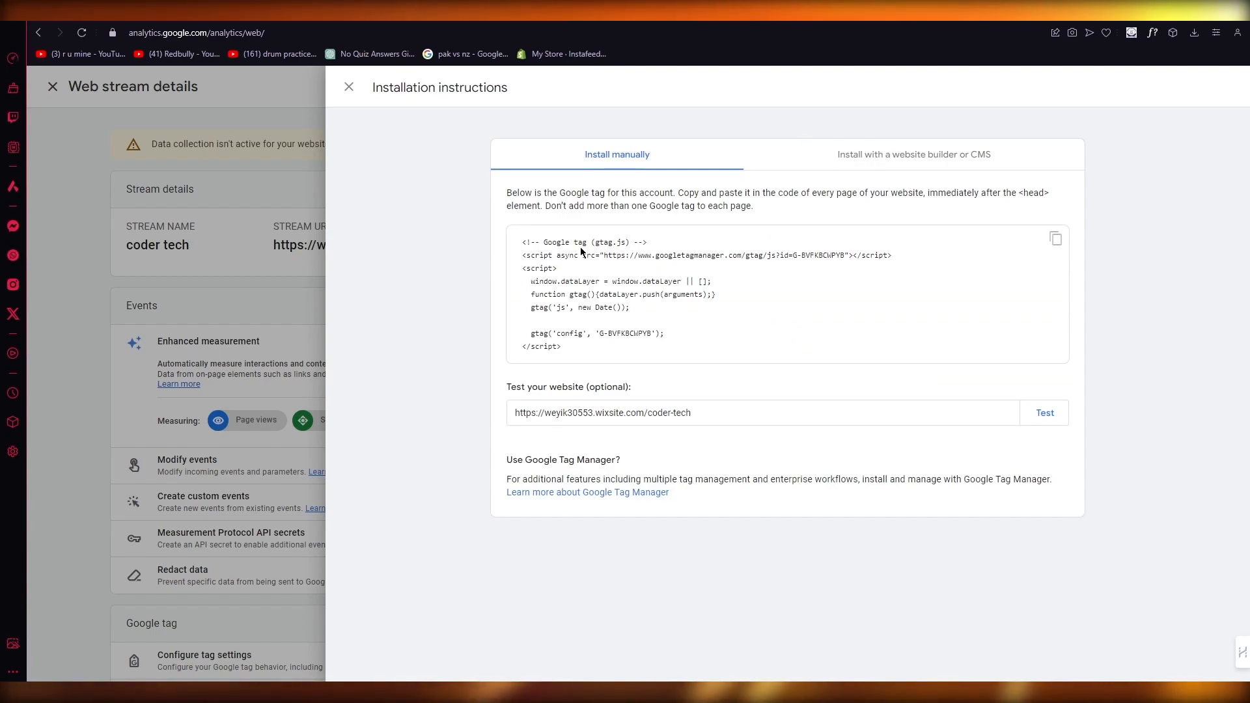
{"action": "mouse_move", "coordinate": [589, 294]}
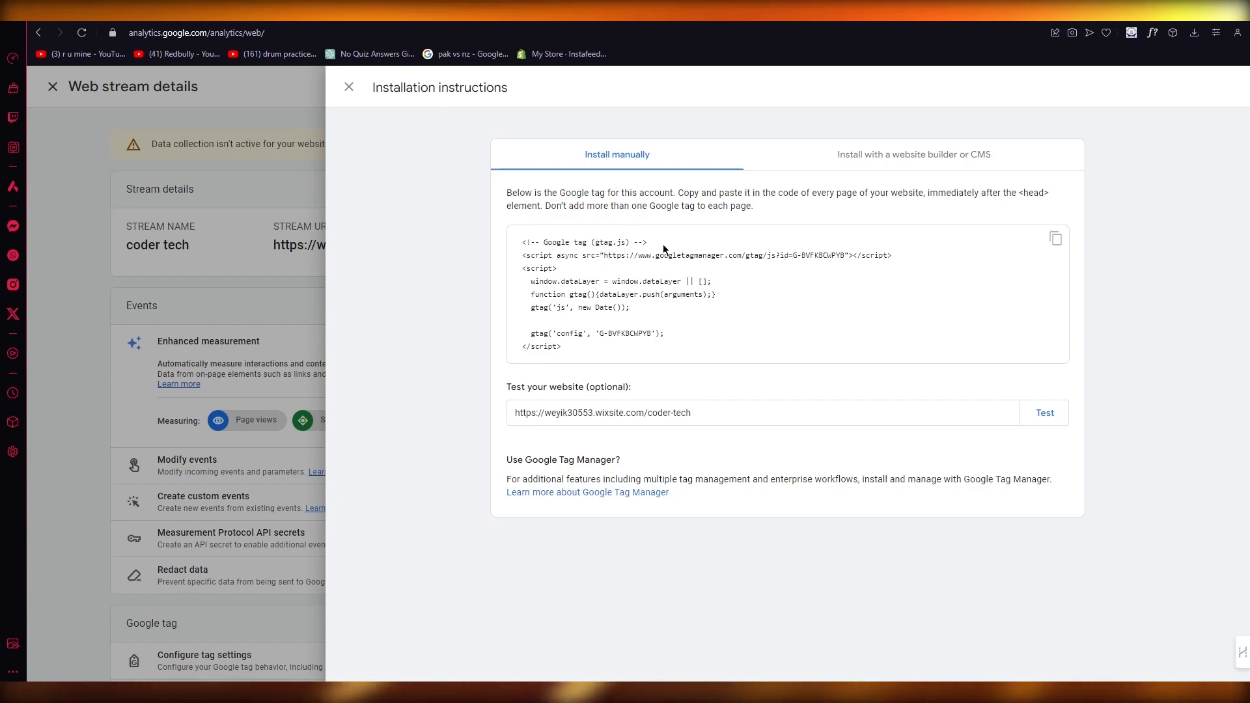
{"action": "mouse_move", "coordinate": [794, 242]}
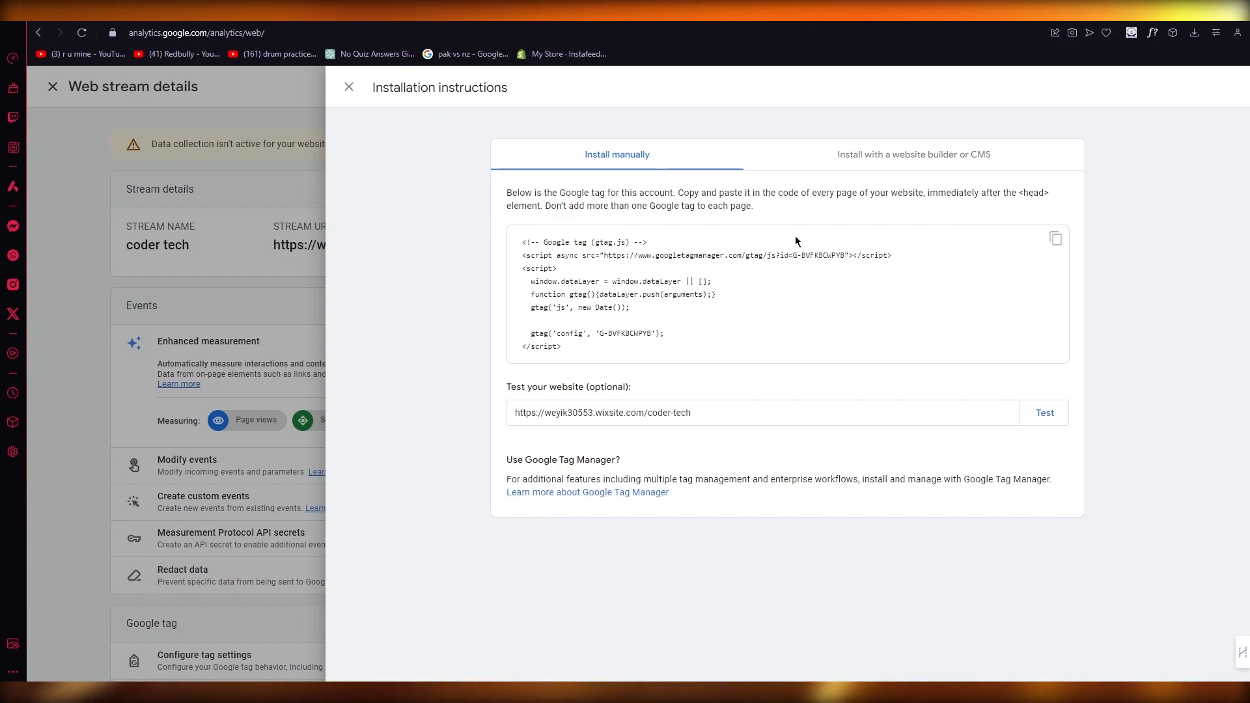
{"action": "mouse_move", "coordinate": [1055, 237]}
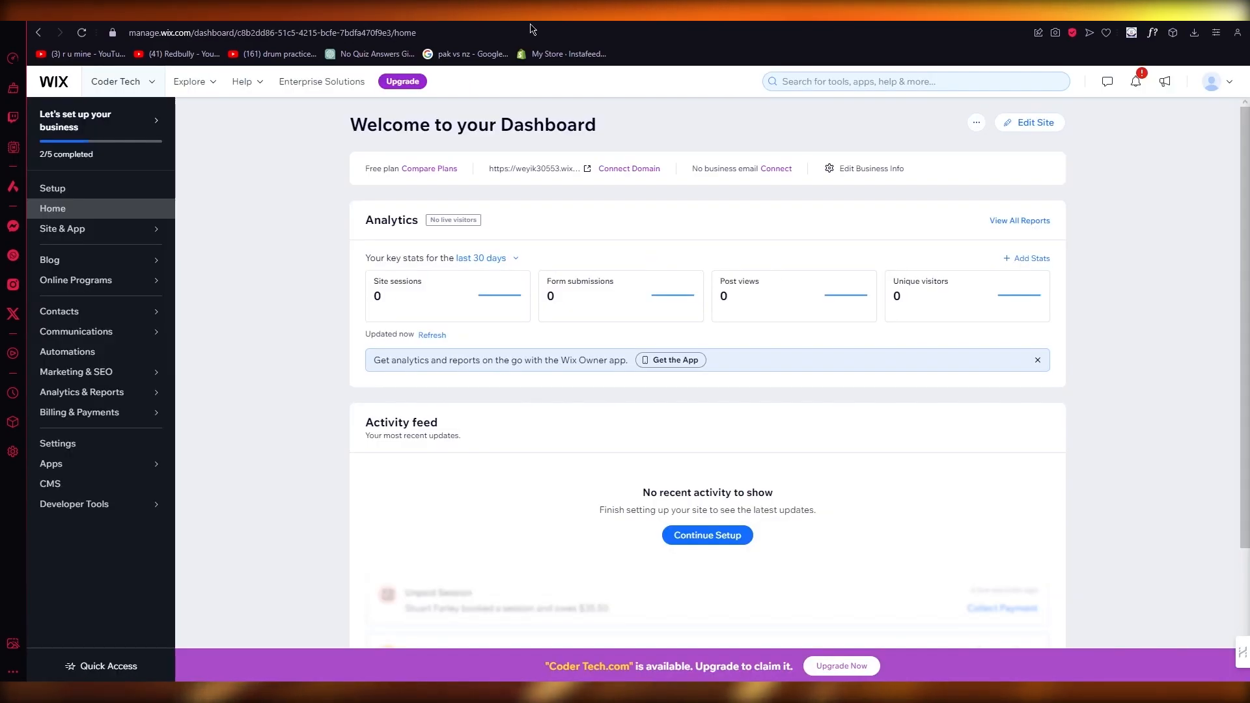
{"action": "mouse_move", "coordinate": [1029, 122]}
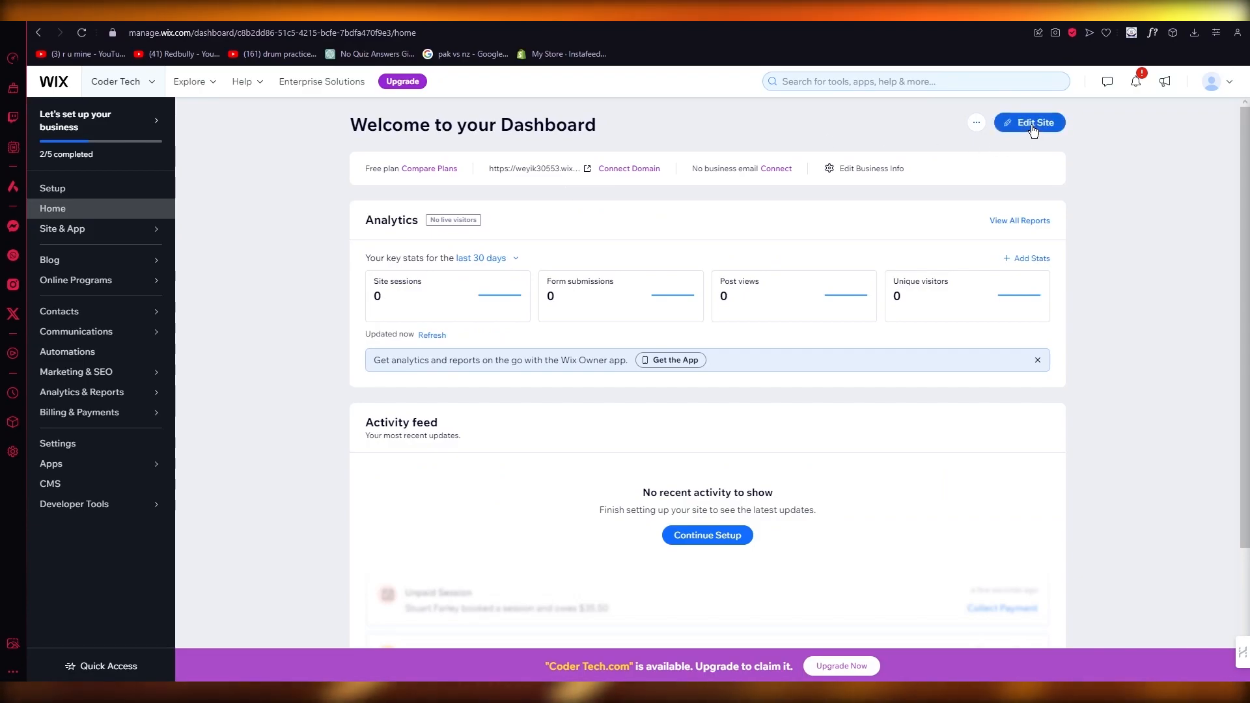
Show the Wix site's extra options menu beside Edit Site
{"action": "left_click", "coordinate": [975, 122]}
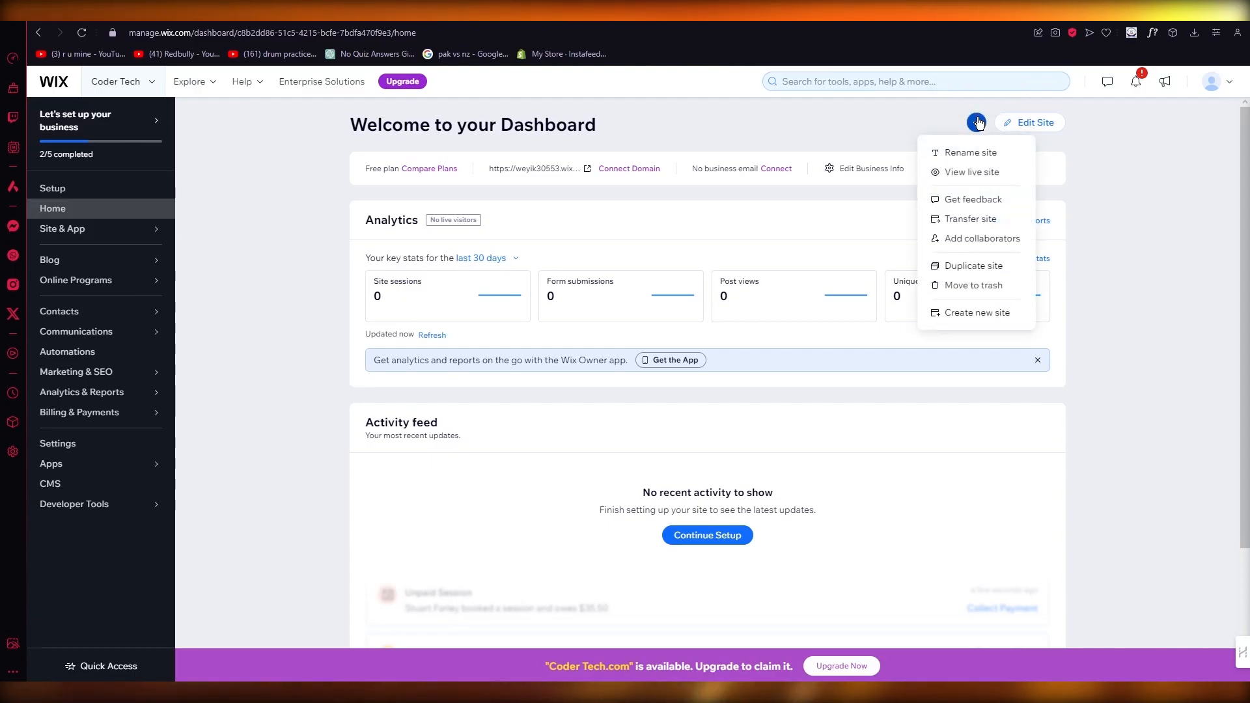
{"action": "mouse_move", "coordinate": [1118, 177]}
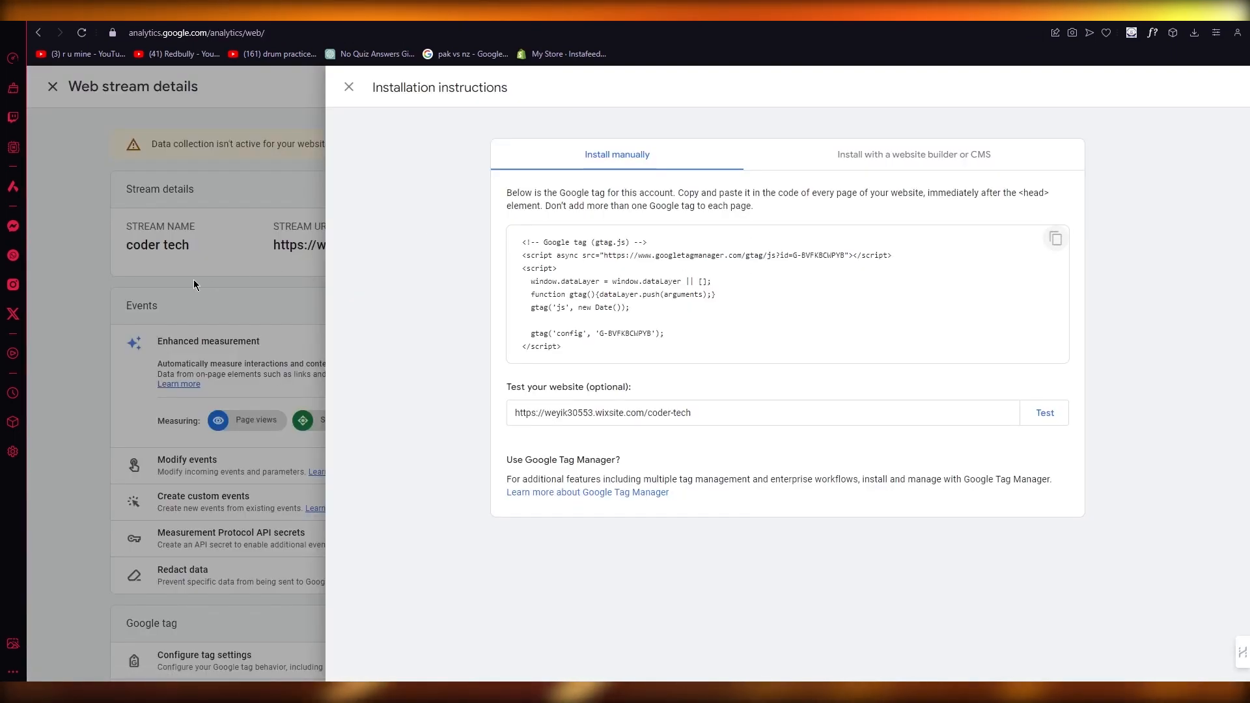
Copy the Google tag code from the installation instructions
{"action": "left_click", "coordinate": [348, 87]}
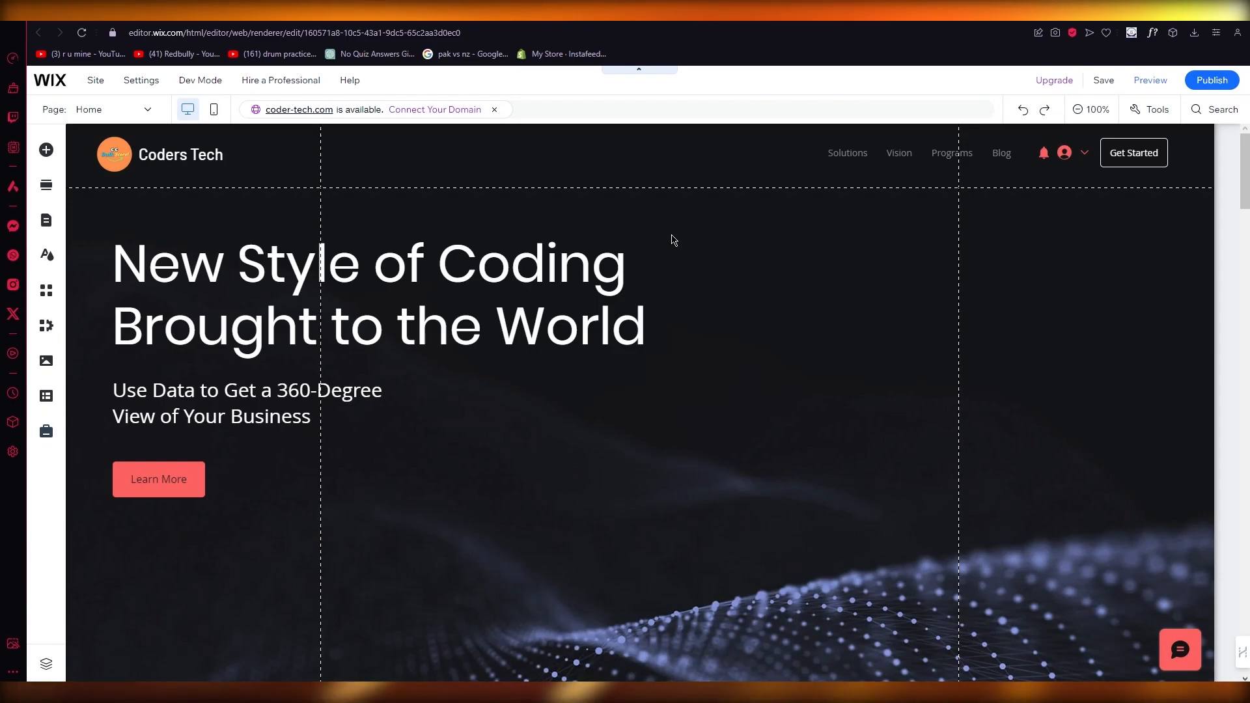
{"action": "left_click", "coordinate": [359, 225]}
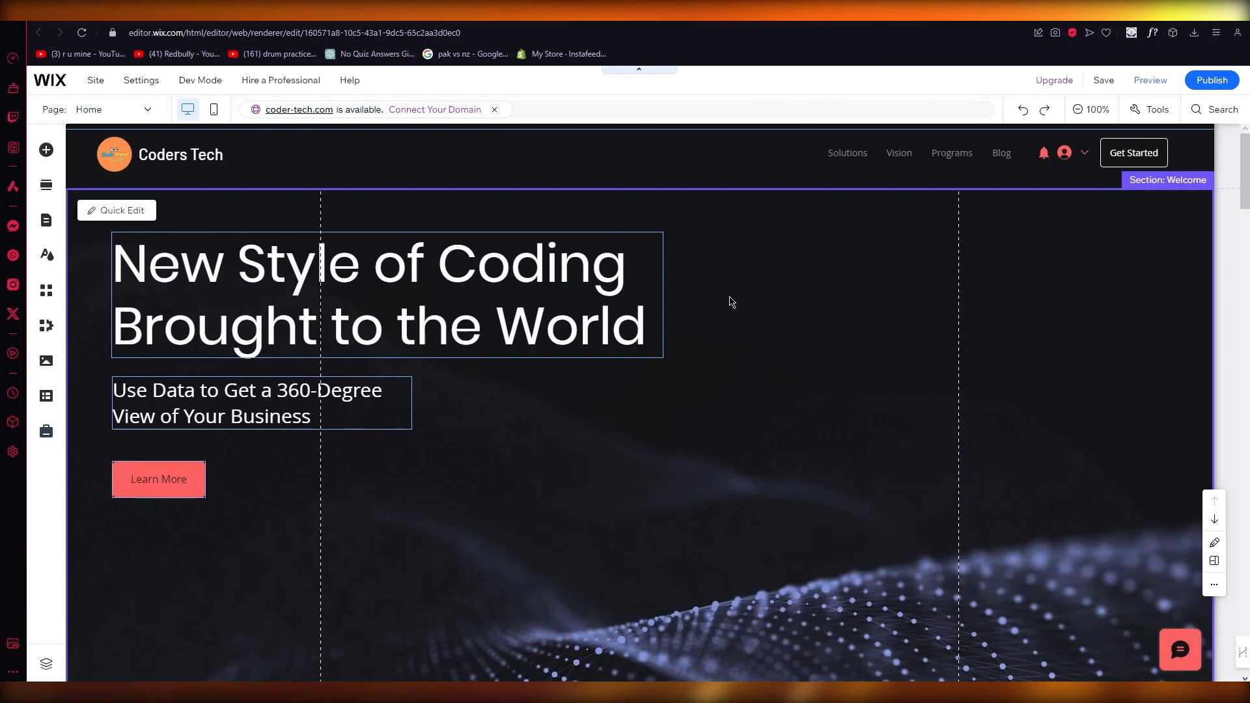
{"action": "mouse_move", "coordinate": [401, 221]}
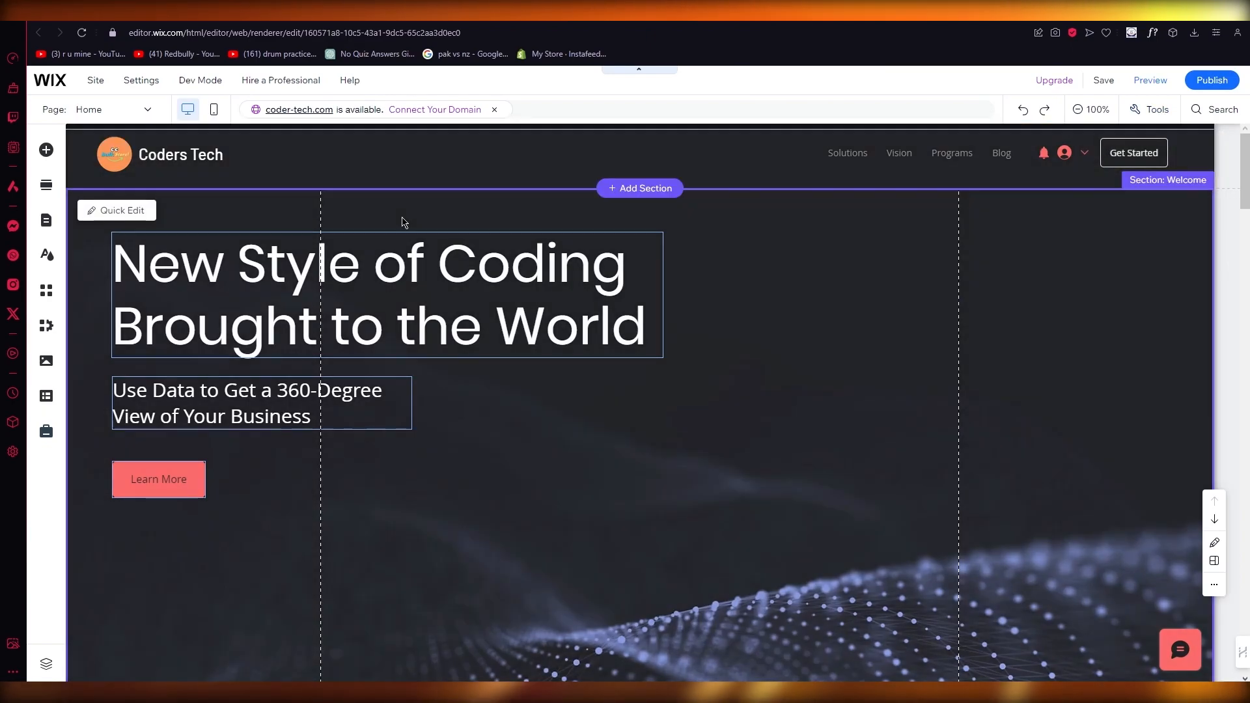
{"action": "mouse_move", "coordinate": [46, 325]}
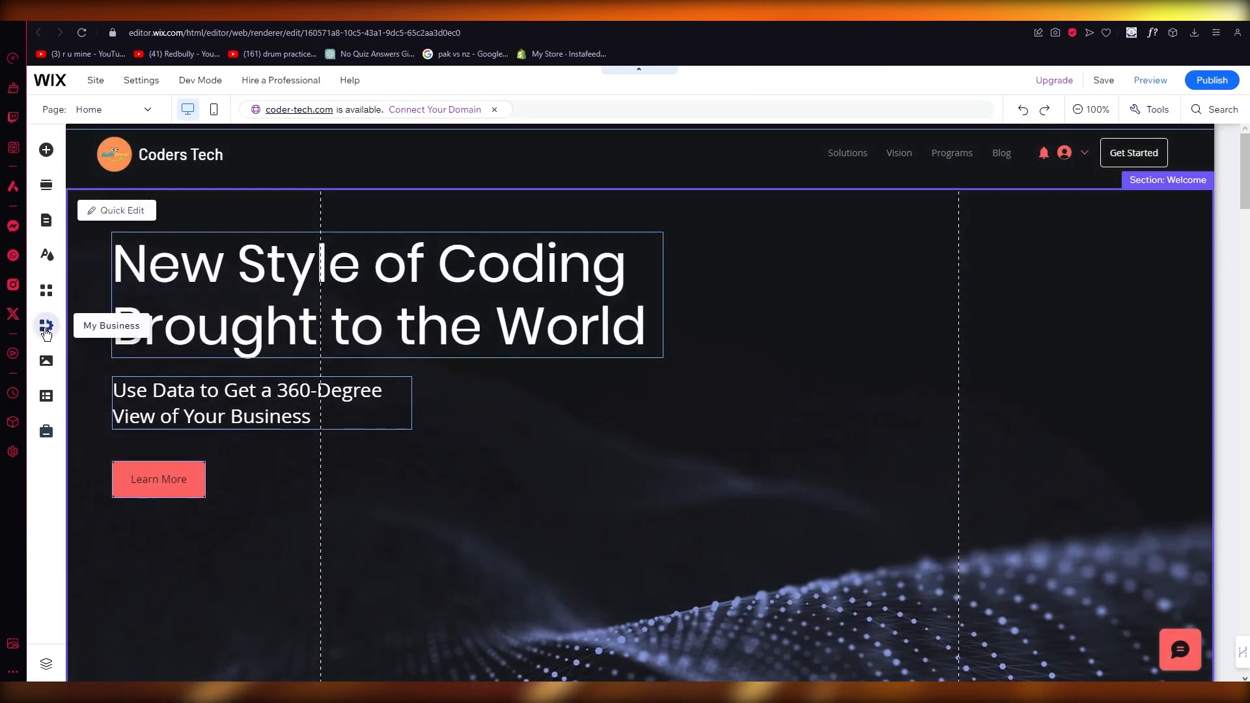
{"action": "mouse_move", "coordinate": [64, 270]}
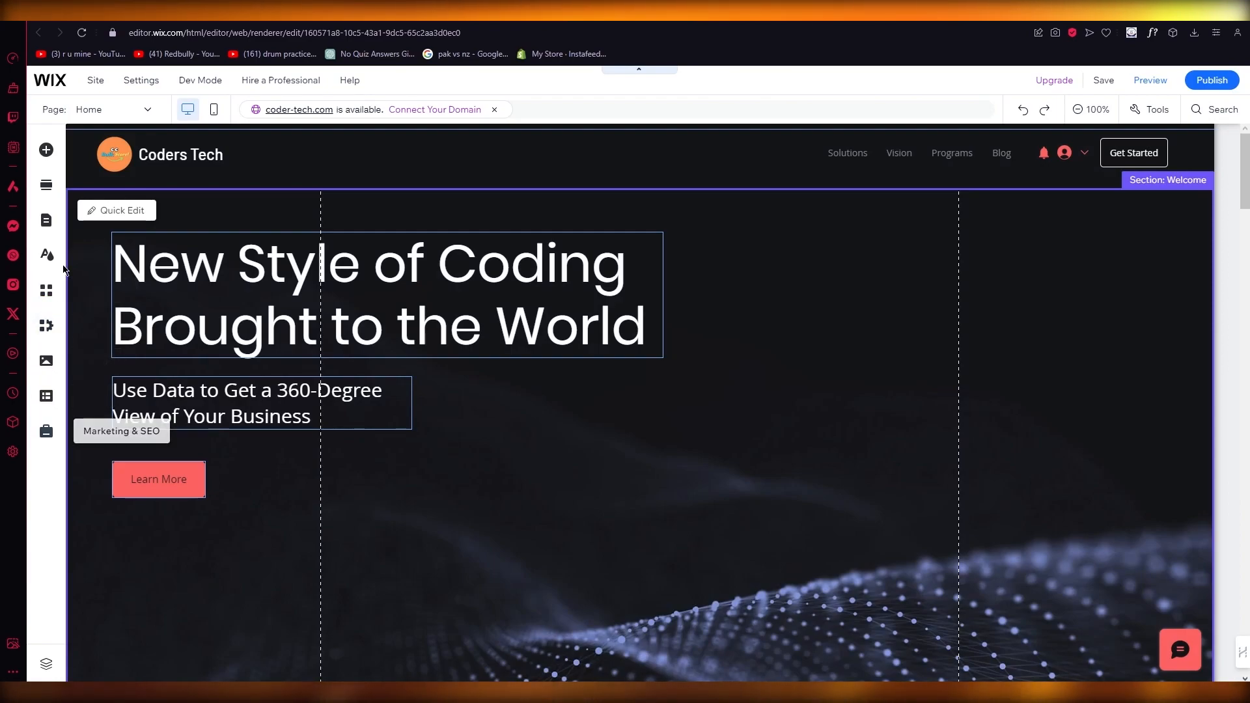
{"action": "mouse_move", "coordinate": [46, 185]}
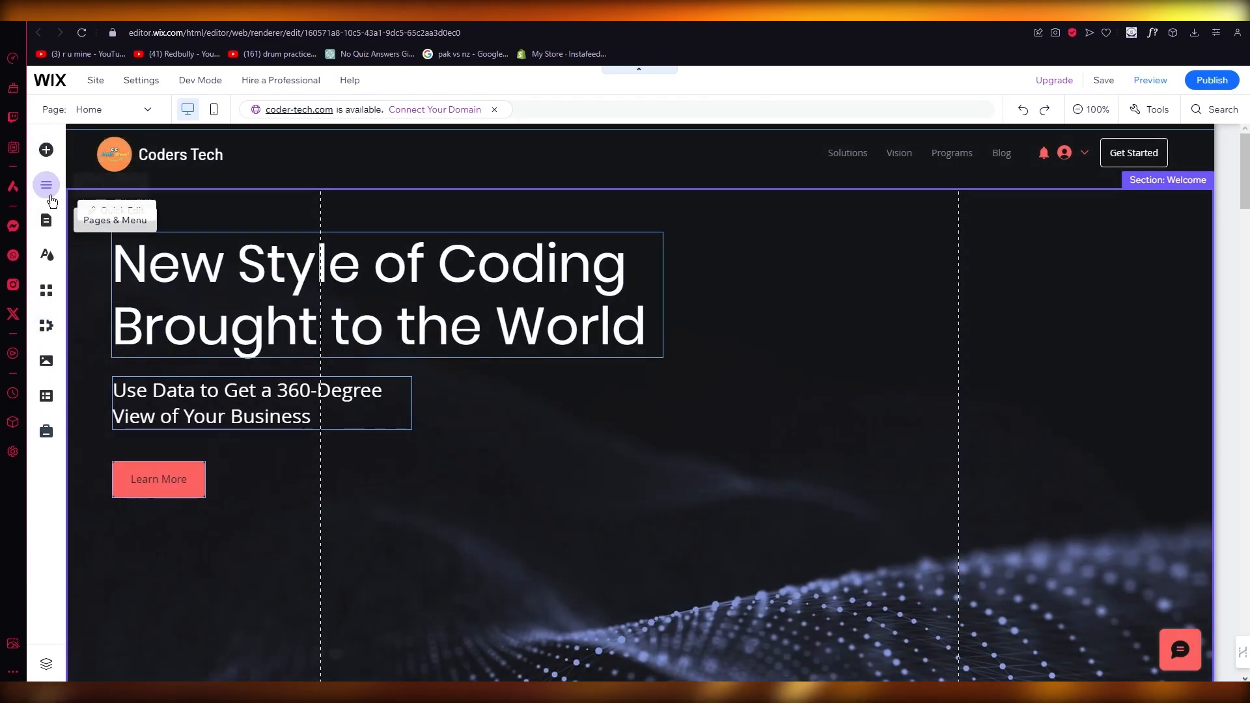
Pick a Custom element from Add Elements > Embed Code
{"action": "left_click", "coordinate": [46, 150]}
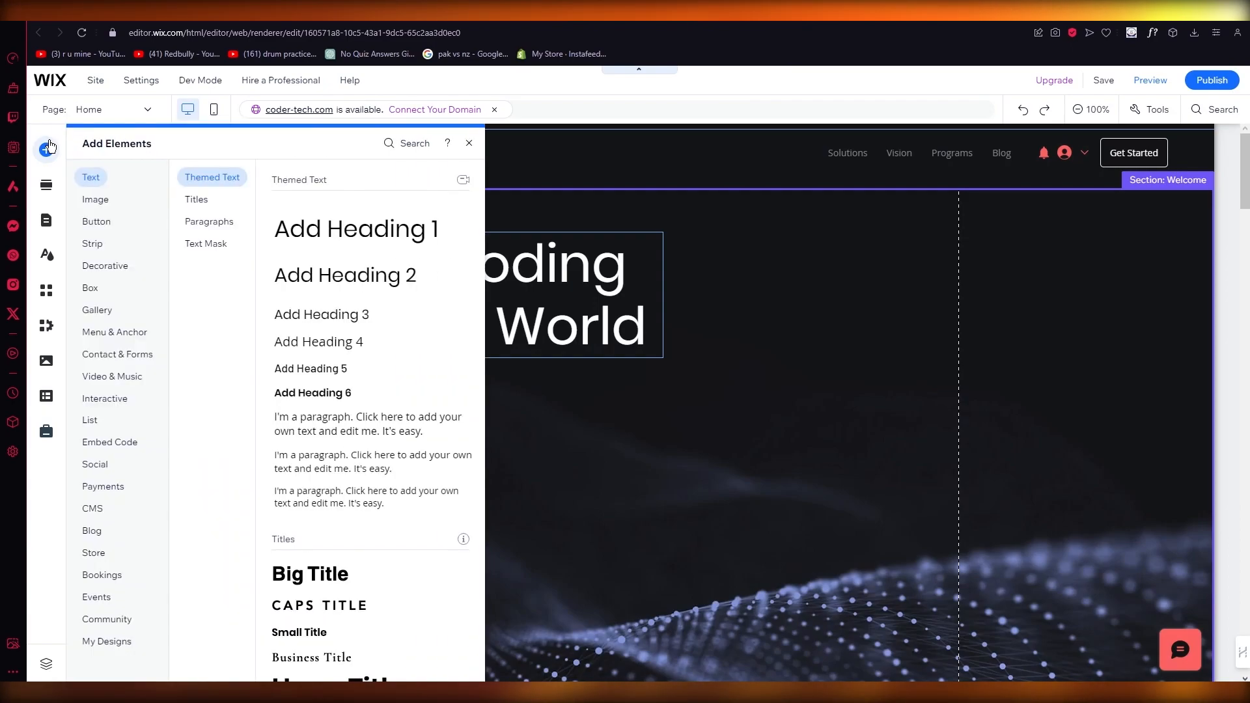
{"action": "left_click", "coordinate": [114, 332]}
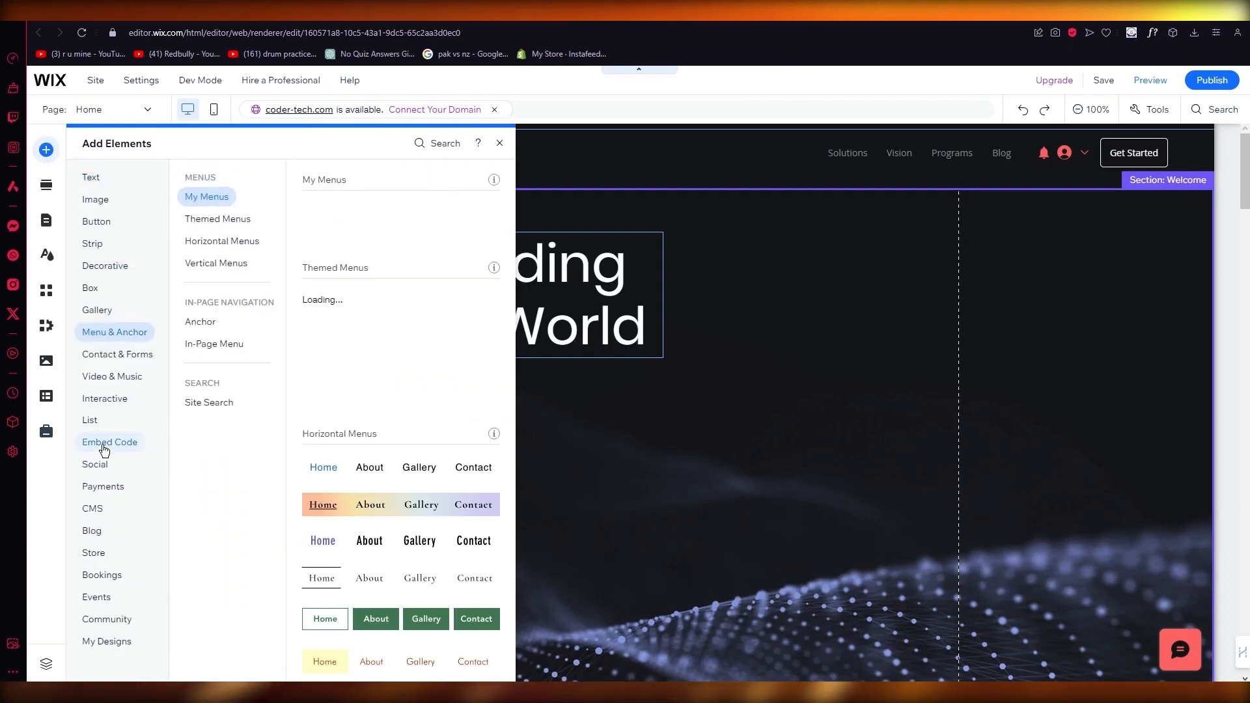
{"action": "left_click", "coordinate": [109, 442]}
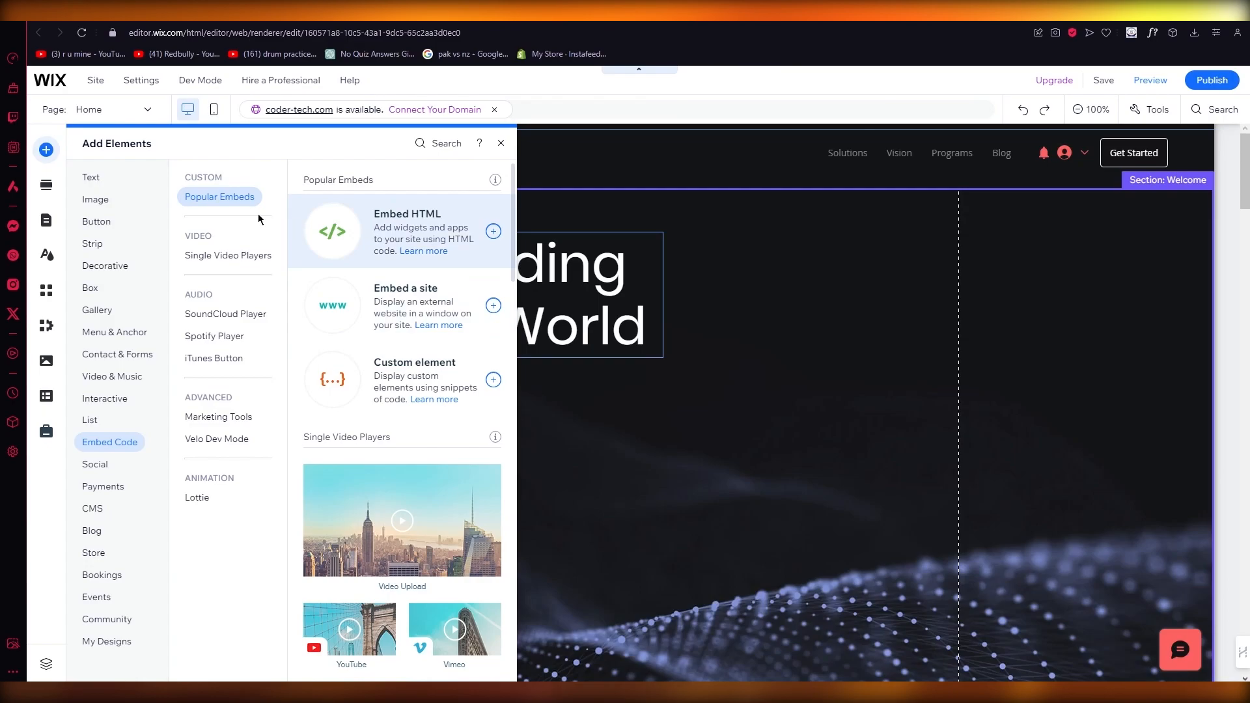
{"action": "scroll", "scroll_direction": "down", "scroll_amount": 3}
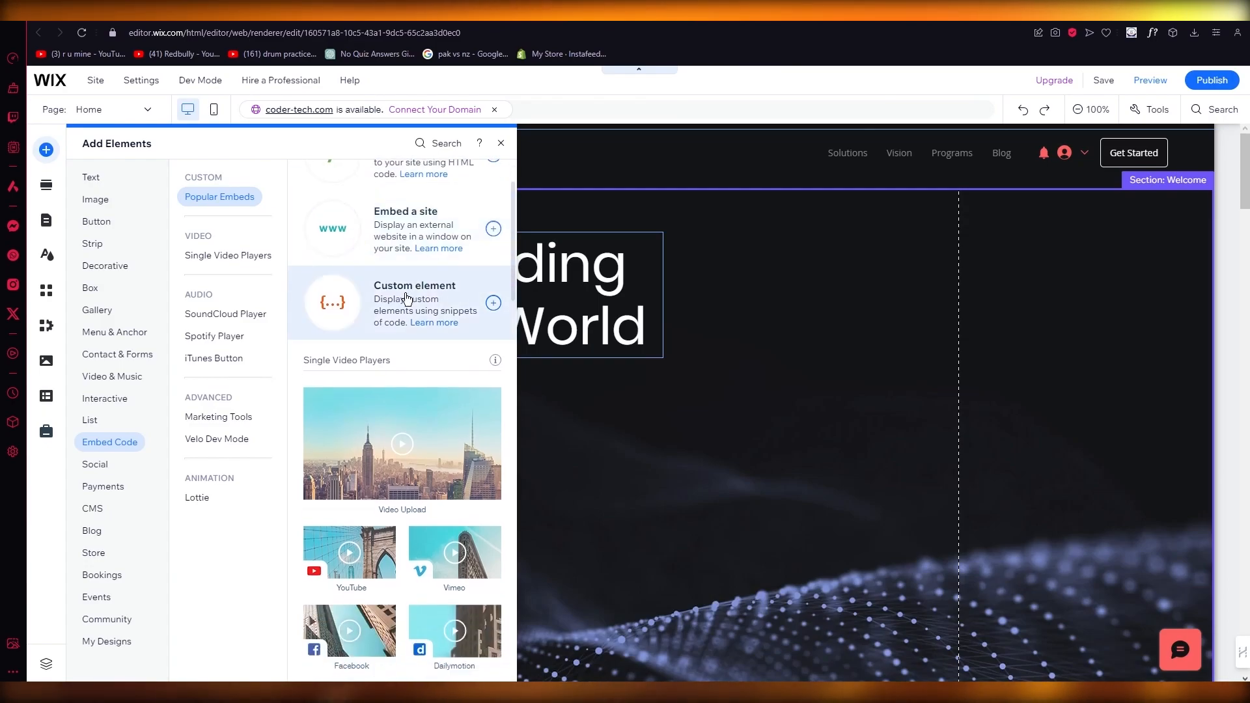
{"action": "left_click", "coordinate": [493, 301]}
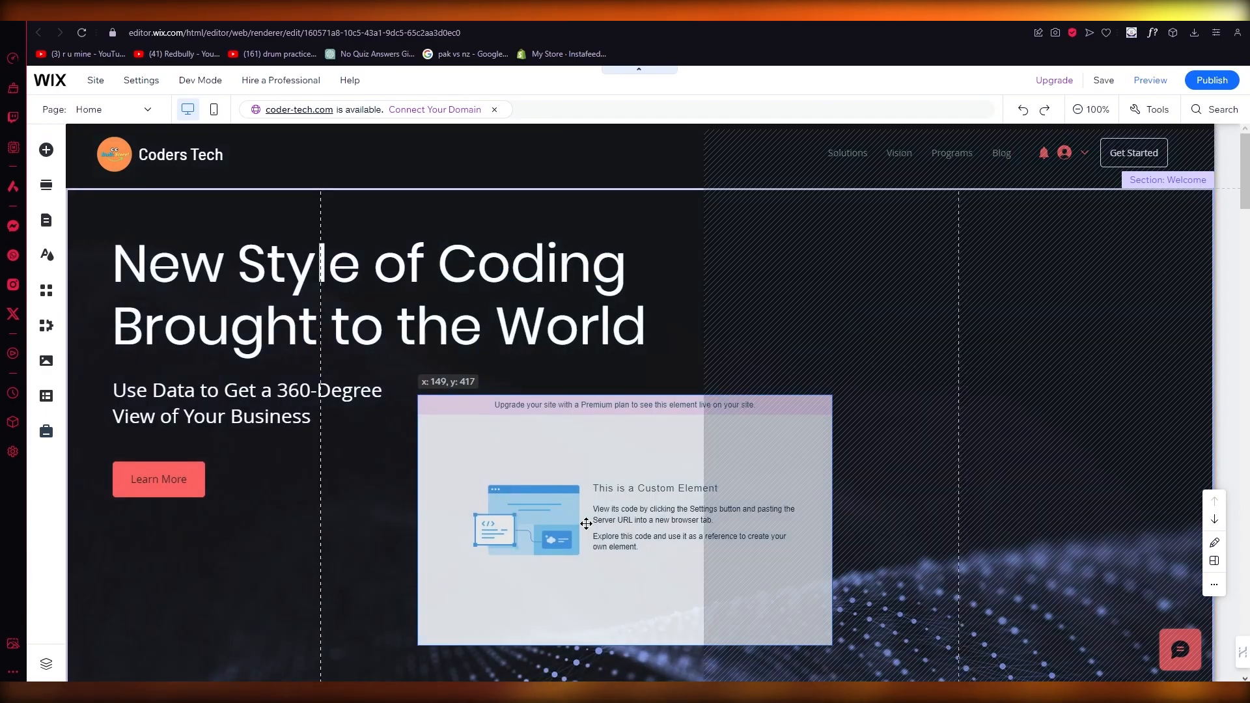
Drop the custom element below the Welcome subheading on the home page
{"action": "left_click", "coordinate": [586, 523]}
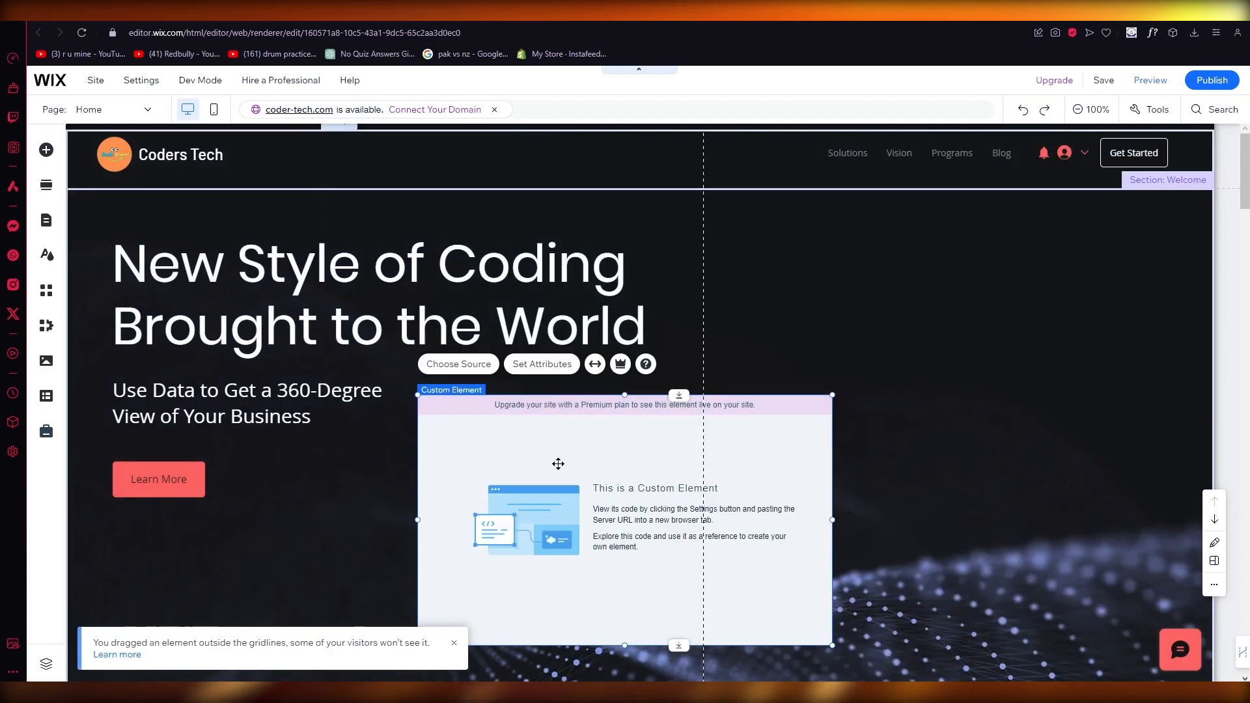
{"action": "mouse_move", "coordinate": [627, 445]}
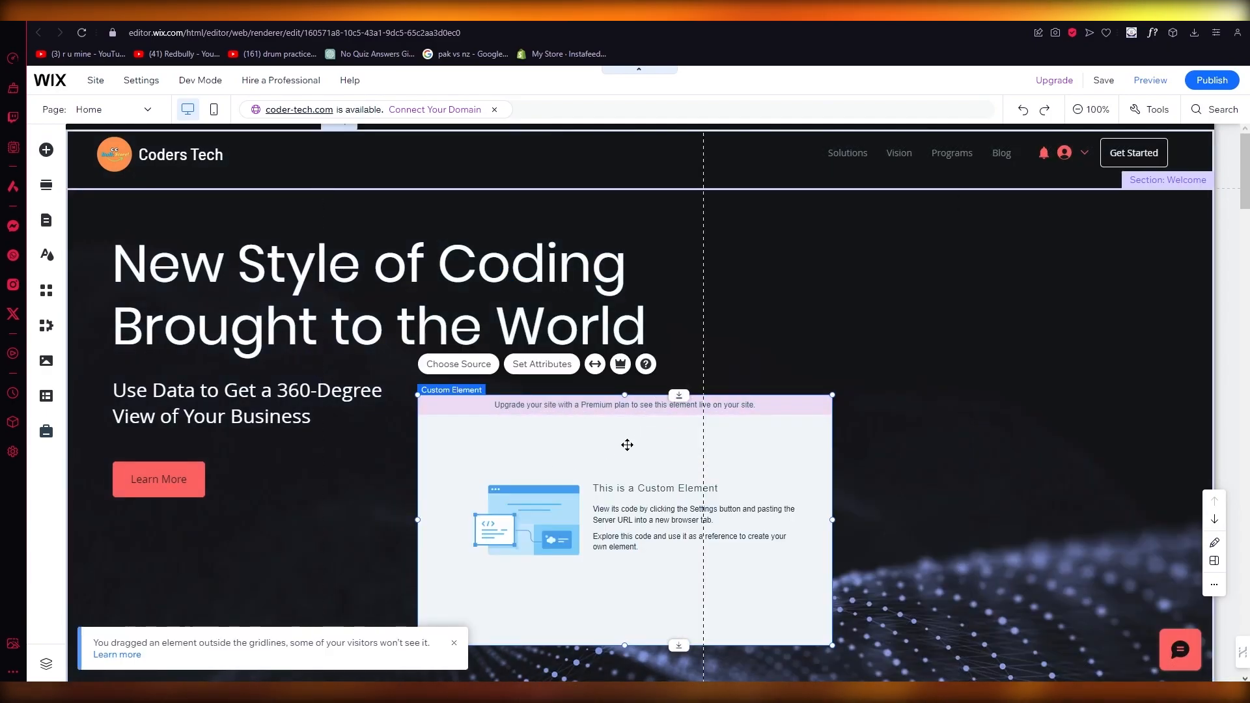